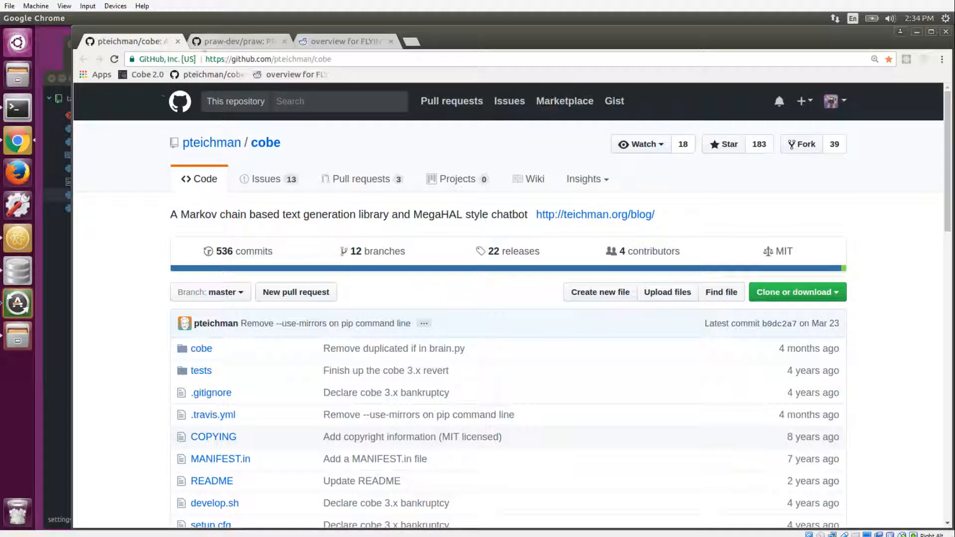
Switch to the Reddit tab showing the bot's profile with 5,300 post karma
{"action": "left_click", "coordinate": [238, 41]}
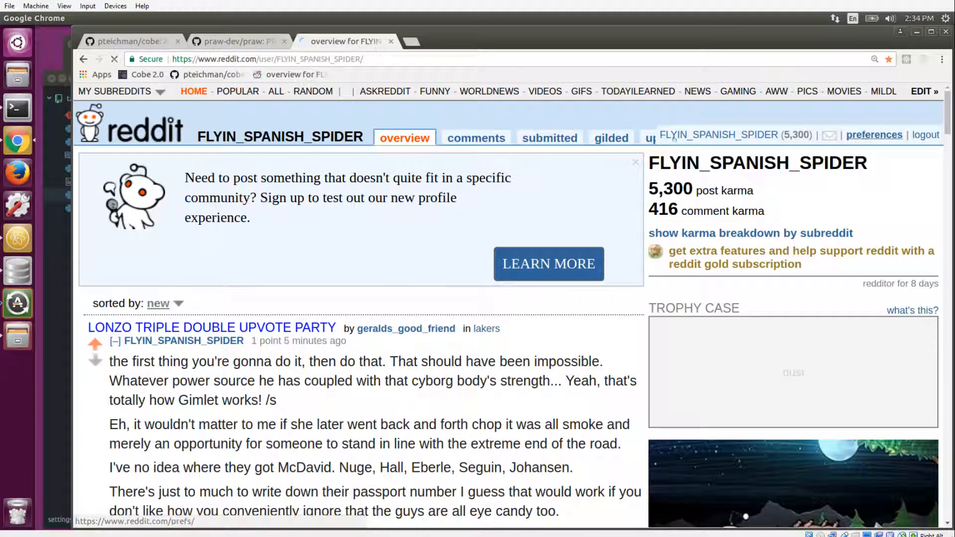
Go to Reddit preferences' apps list and show the dfasdf script's secret and redirect uri
{"action": "left_click", "coordinate": [873, 135]}
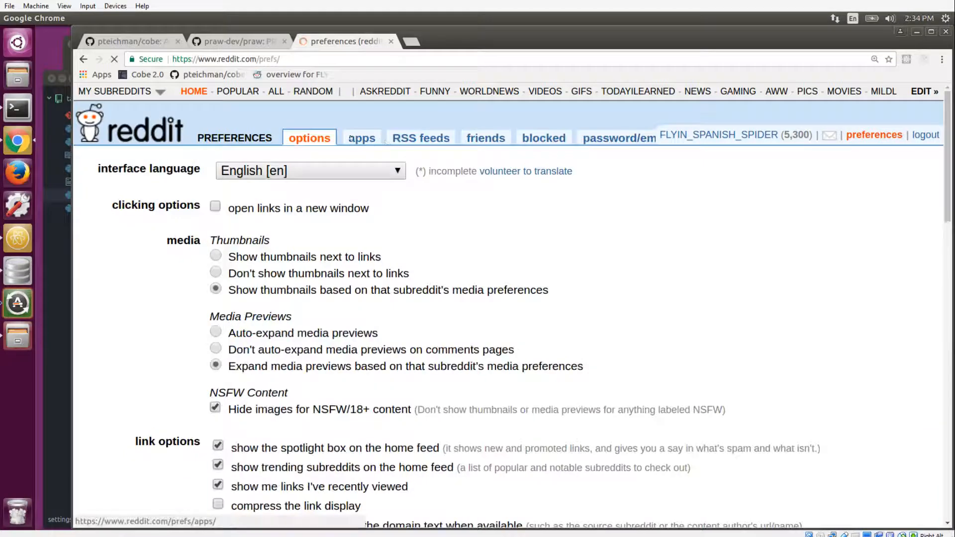
{"action": "left_click", "coordinate": [360, 138]}
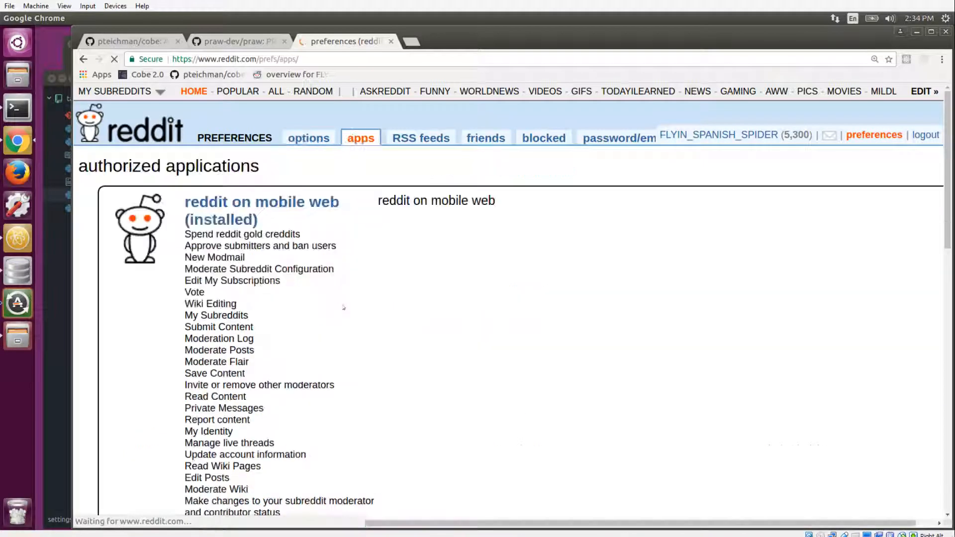
{"action": "scroll", "scroll_direction": "down", "scroll_amount": 3}
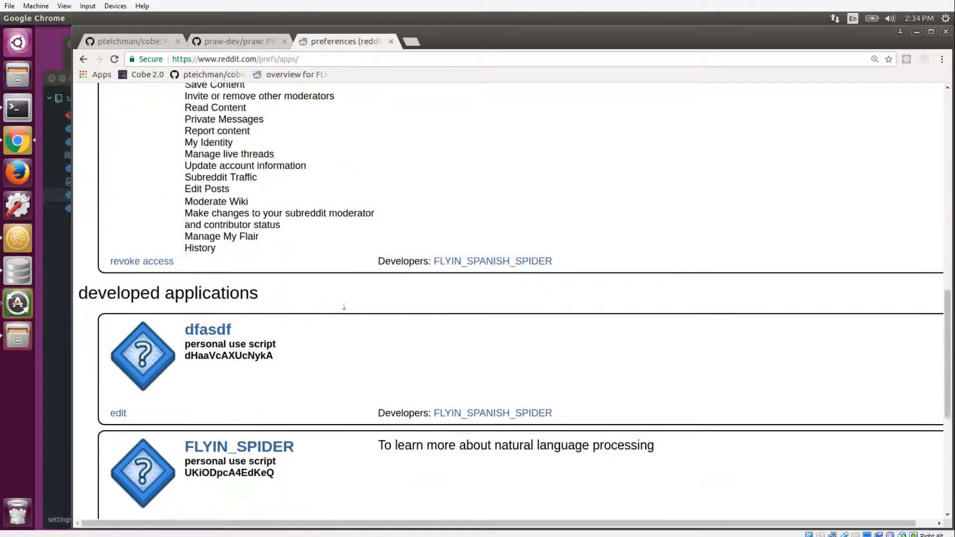
{"action": "scroll", "scroll_direction": "down", "scroll_amount": 3}
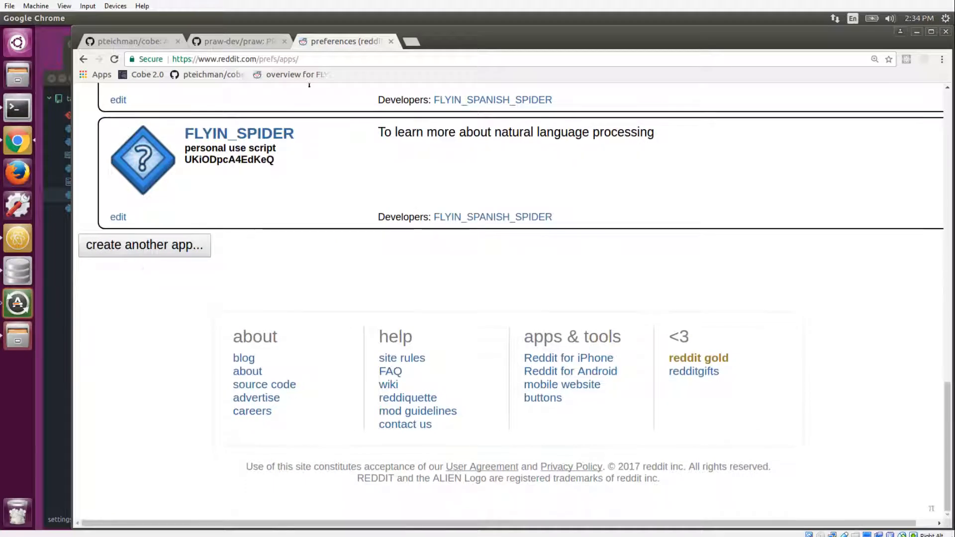
{"action": "mouse_move", "coordinate": [238, 41]}
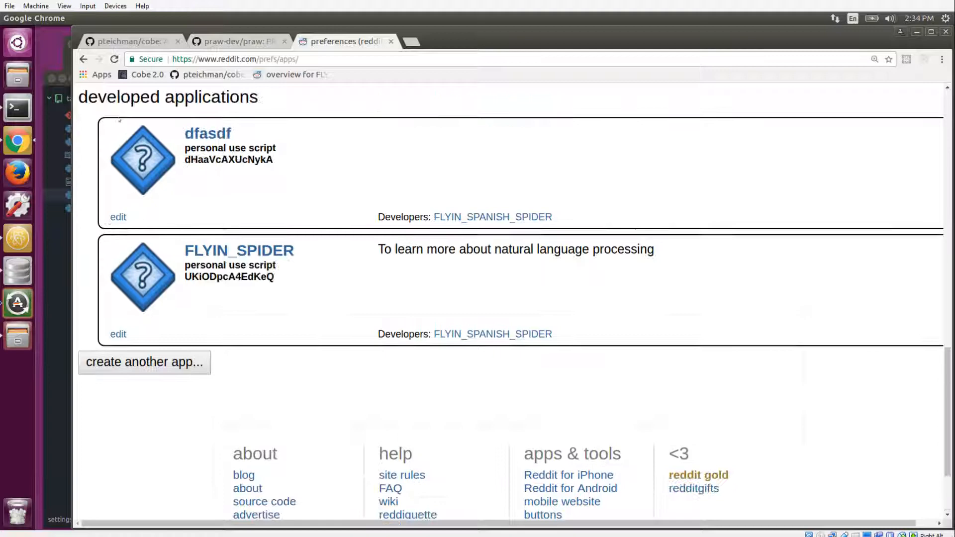
{"action": "left_click", "coordinate": [118, 217]}
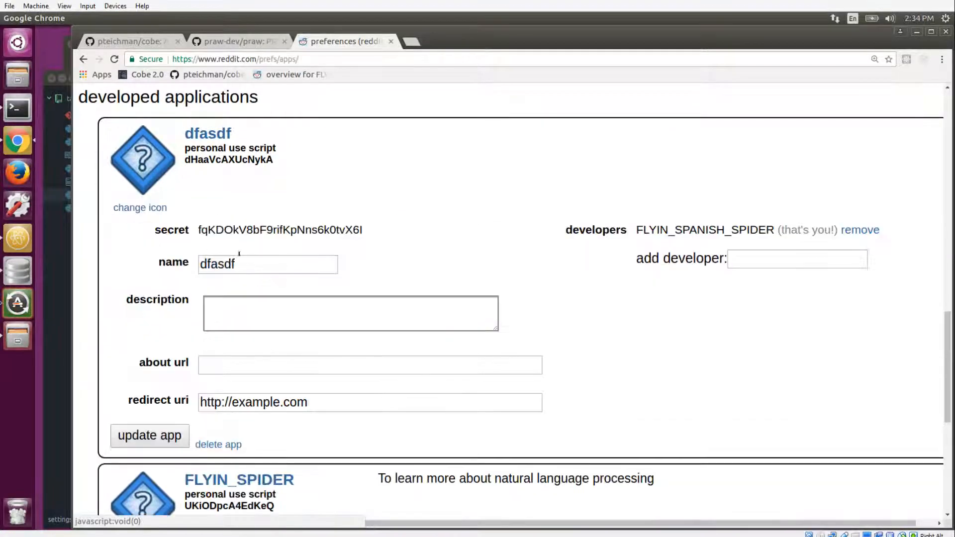
{"action": "double_click", "coordinate": [228, 160]}
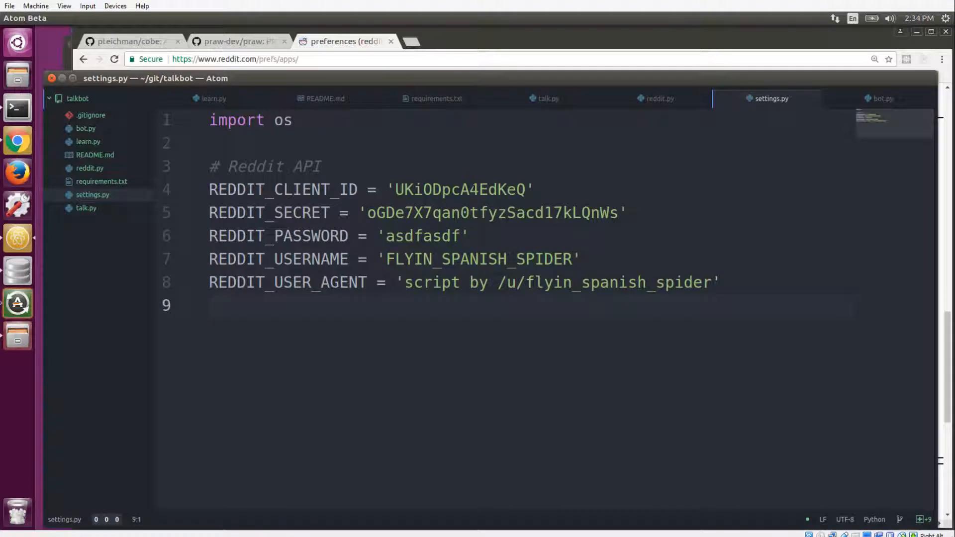
Place the cursor inside the Reddit client ID value in settings.py
{"action": "left_click", "coordinate": [480, 189]}
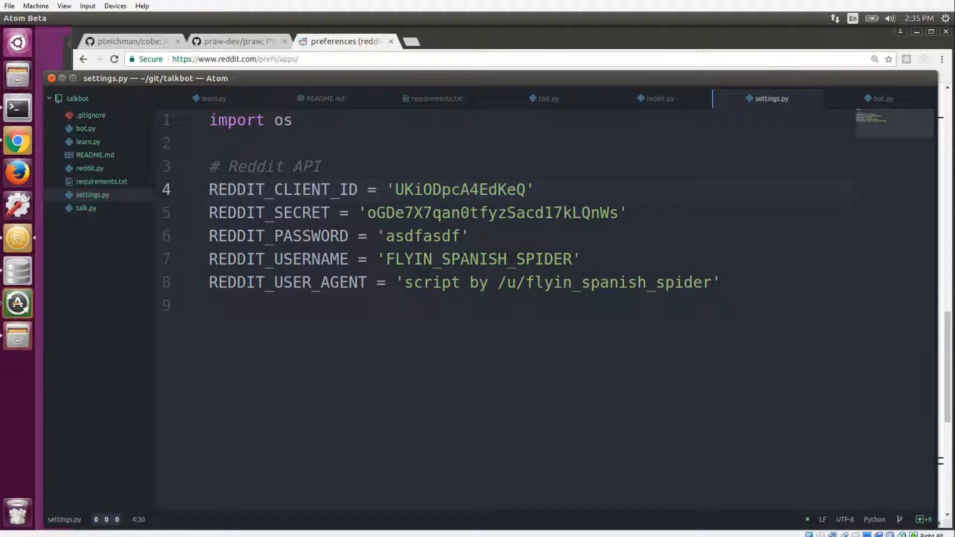
{"action": "left_click", "coordinate": [480, 189]}
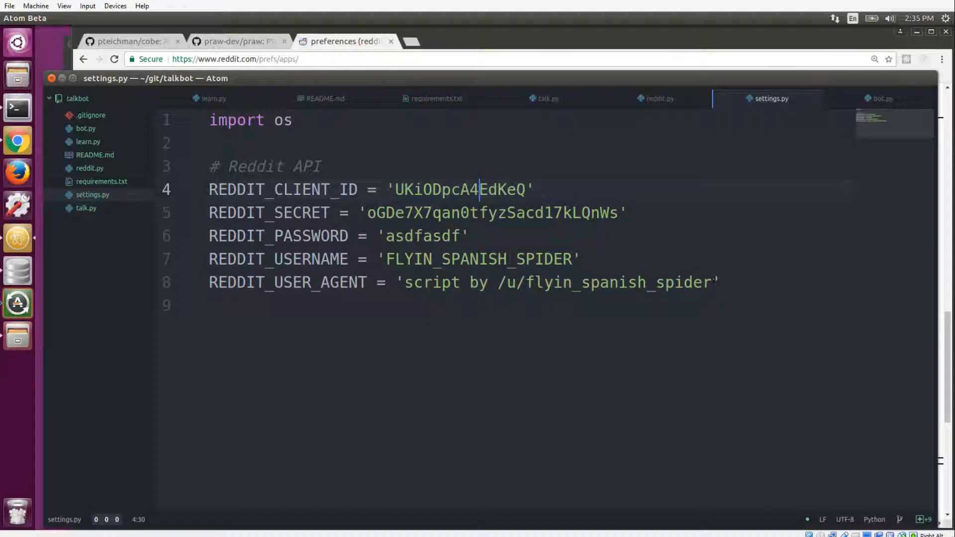
{"action": "mouse_move", "coordinate": [616, 259]}
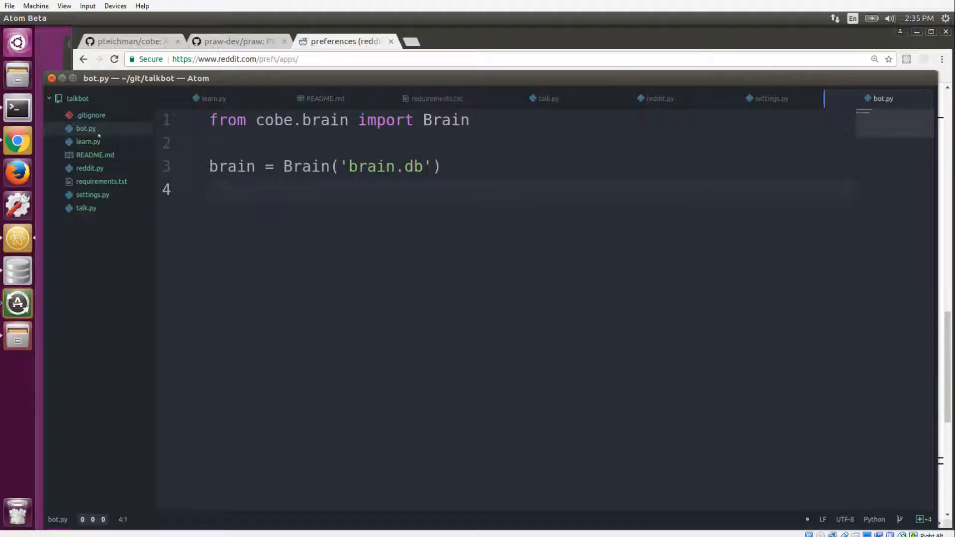
Highlight every use of the brain variable in bot.py, then switch to learn.py
{"action": "left_click", "coordinate": [210, 189]}
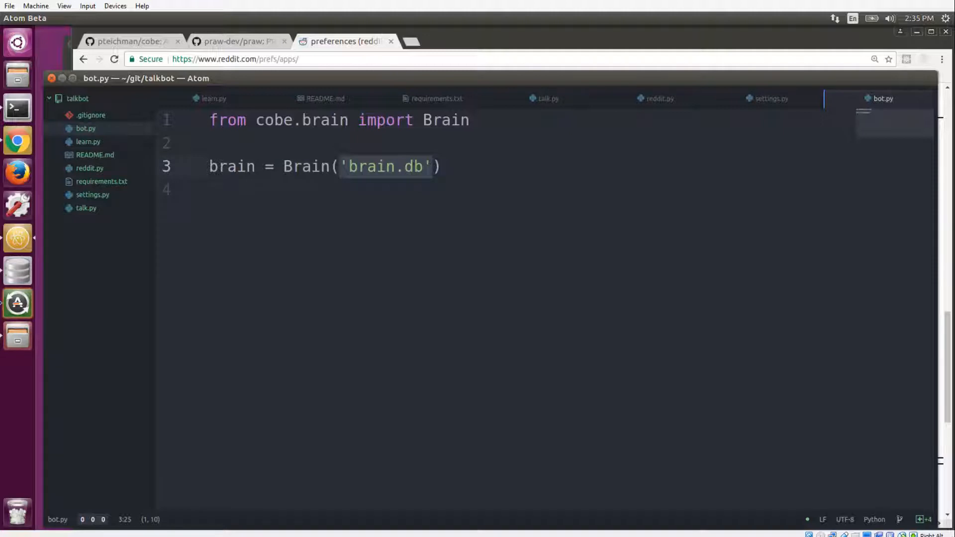
{"action": "left_click", "coordinate": [227, 166]}
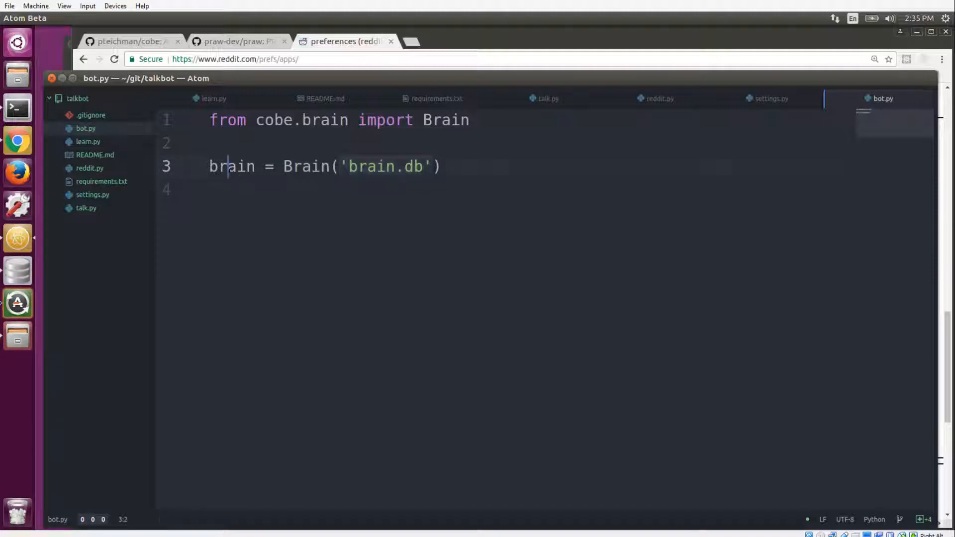
{"action": "double_click", "coordinate": [230, 166]}
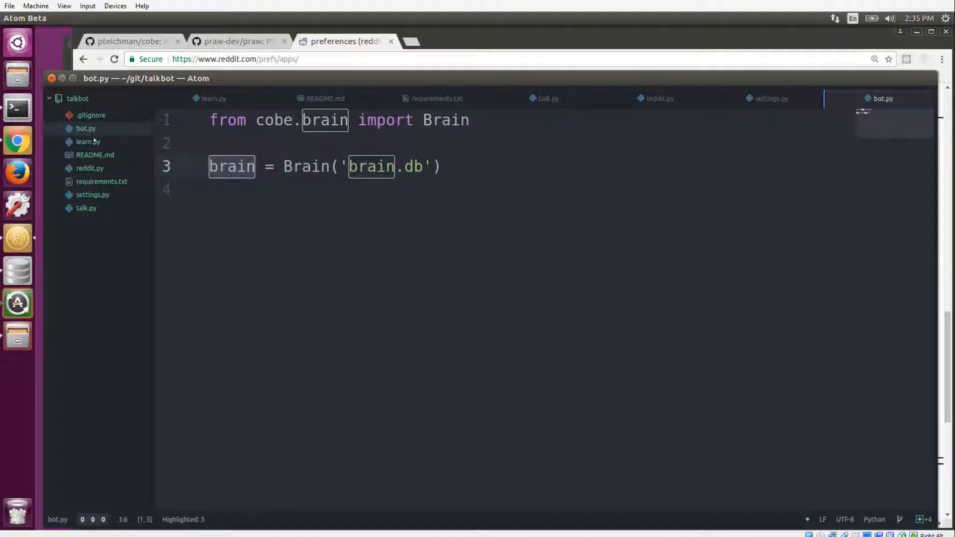
{"action": "mouse_move", "coordinate": [107, 145]}
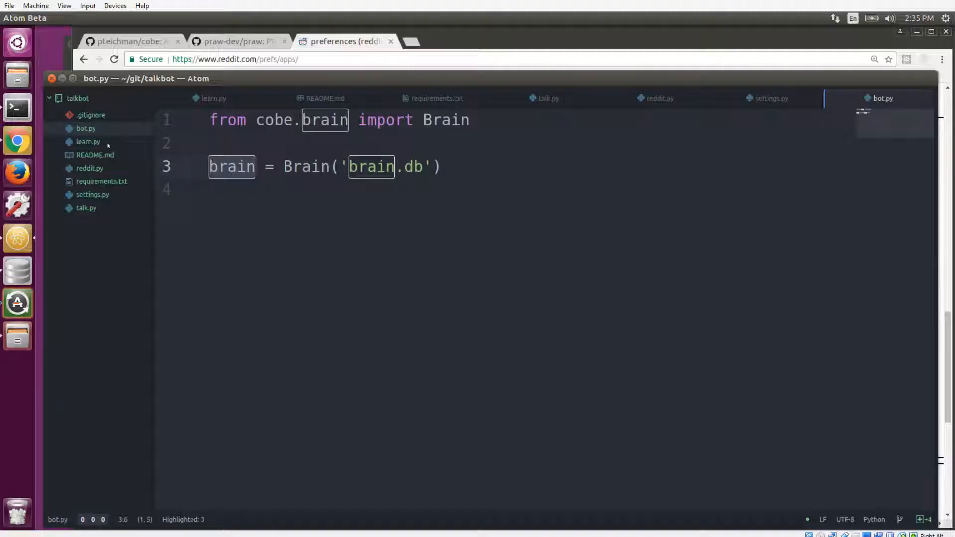
{"action": "left_click", "coordinate": [88, 141]}
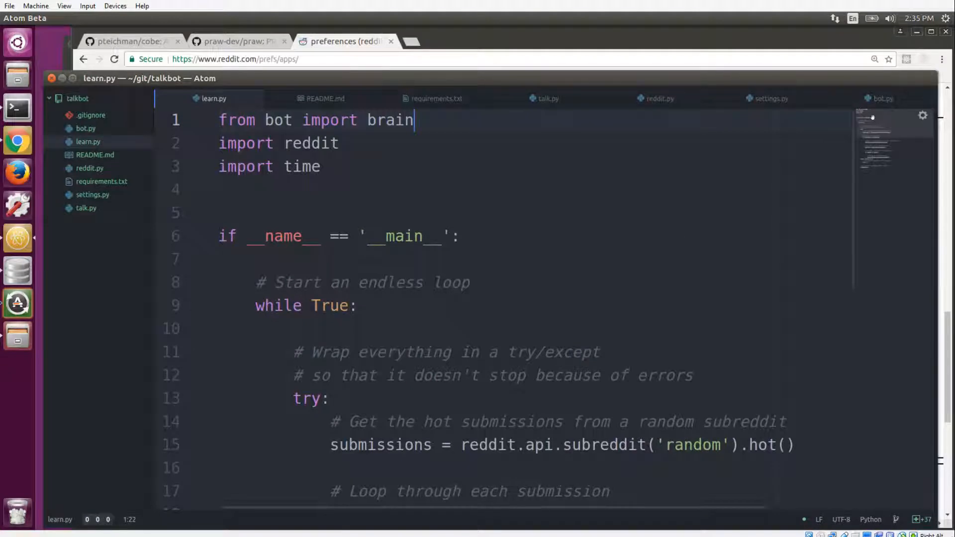
Scroll through learn.py's loop that learns each comment and sleeps 15 seconds
{"action": "scroll", "scroll_direction": "down", "scroll_amount": 3}
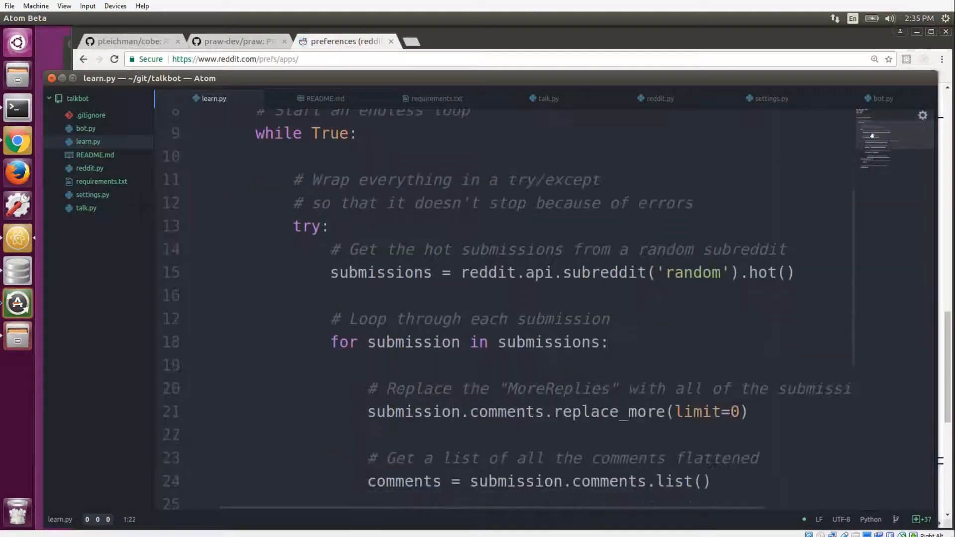
{"action": "scroll", "scroll_direction": "down", "scroll_amount": 3}
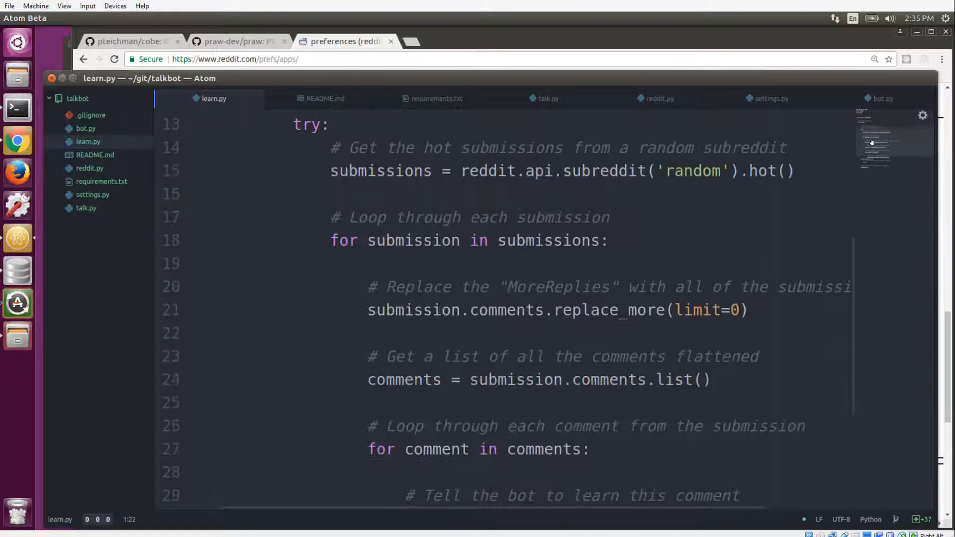
{"action": "scroll", "scroll_direction": "down", "scroll_amount": 3}
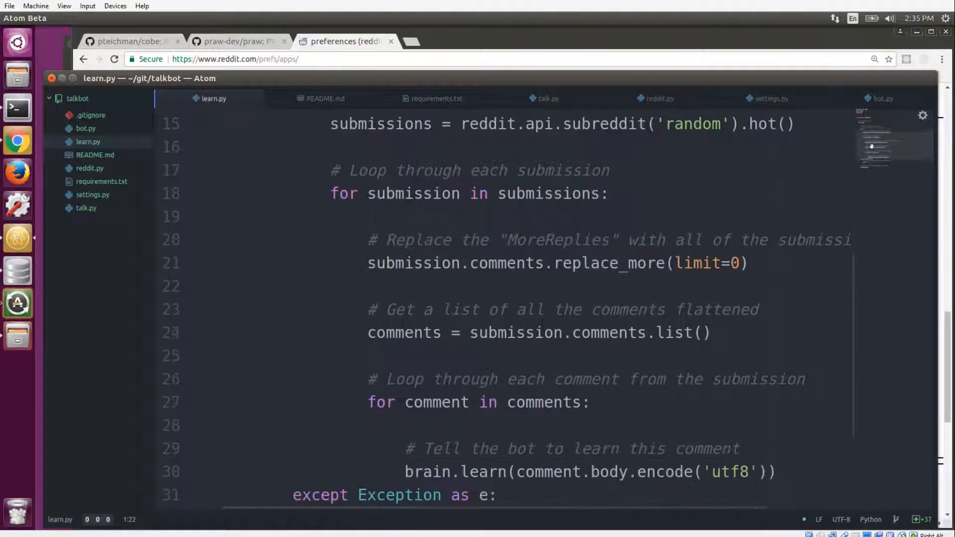
{"action": "scroll", "scroll_direction": "down", "scroll_amount": 3}
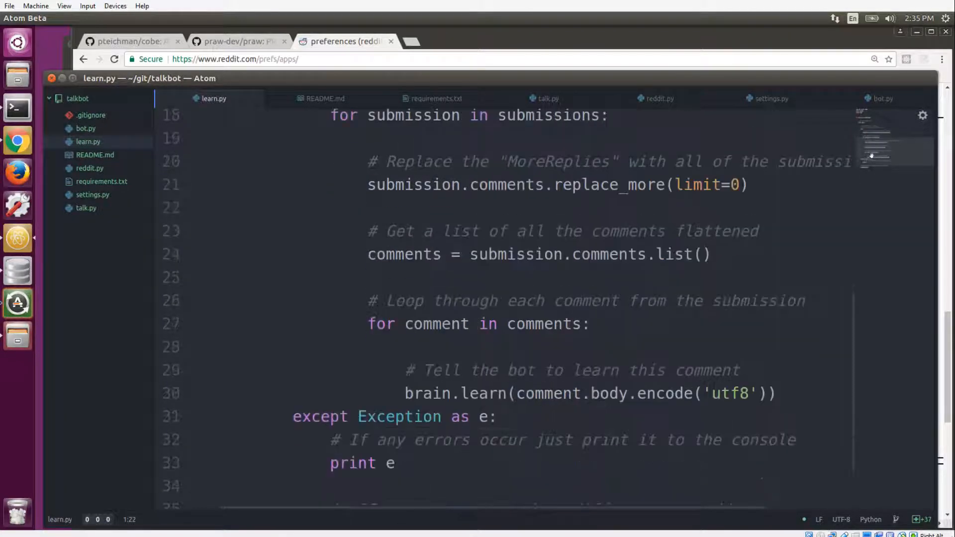
{"action": "scroll", "scroll_direction": "down", "scroll_amount": 3}
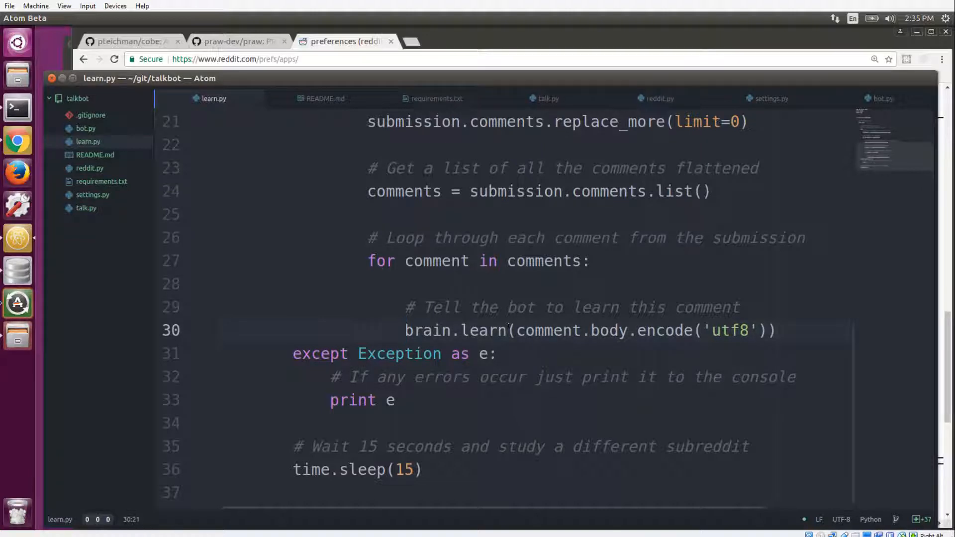
Bring up brain.db's nodes table in DB Browser for SQLite
{"action": "left_click", "coordinate": [406, 330]}
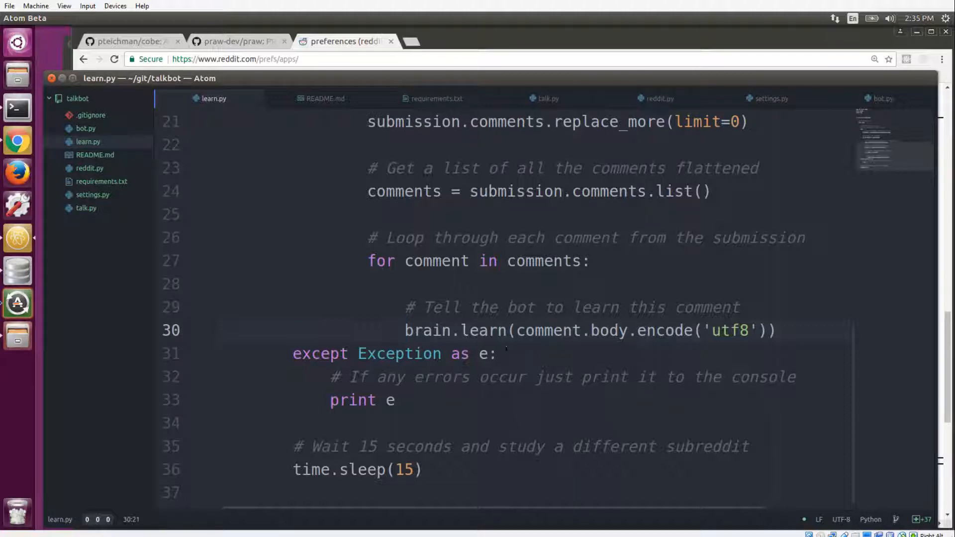
{"action": "left_click", "coordinate": [499, 353]}
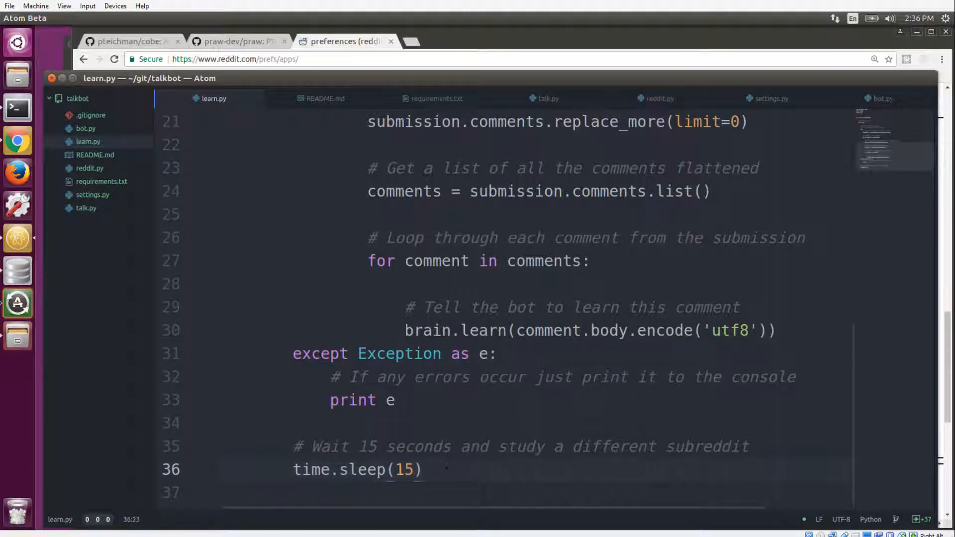
{"action": "scroll", "scroll_direction": "up", "scroll_amount": 3}
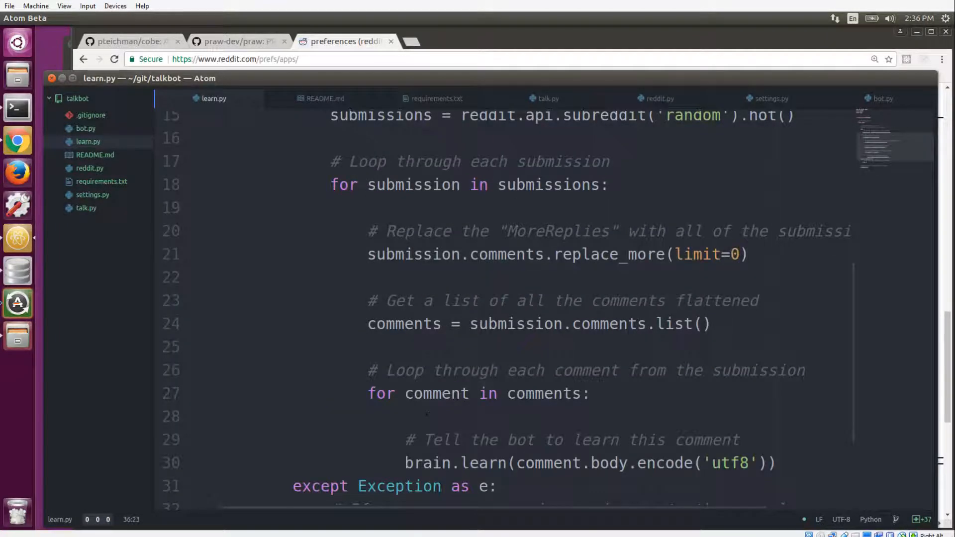
{"action": "scroll", "scroll_direction": "up", "scroll_amount": 3}
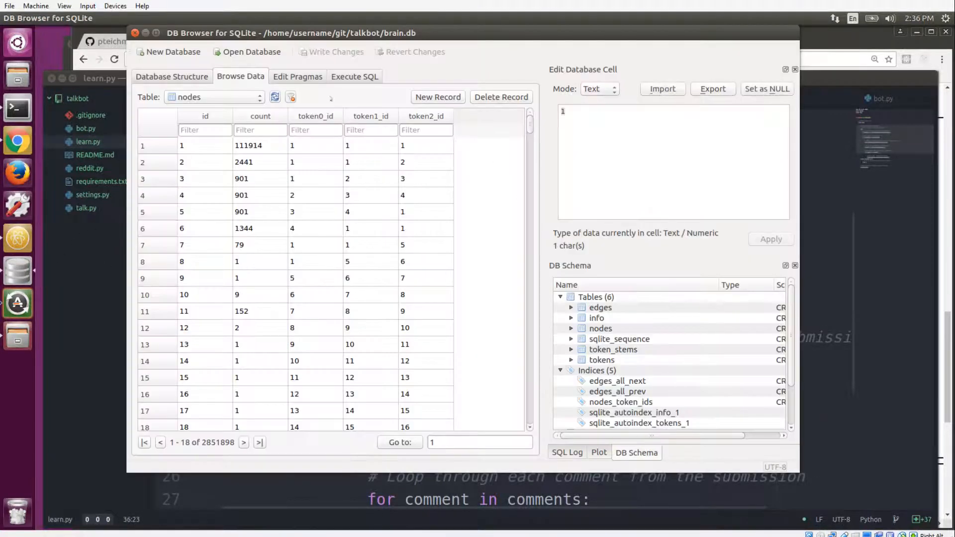
Browse brain.db's tokens table, scrolling through learned words and their is_word flags
{"action": "left_click", "coordinate": [214, 97]}
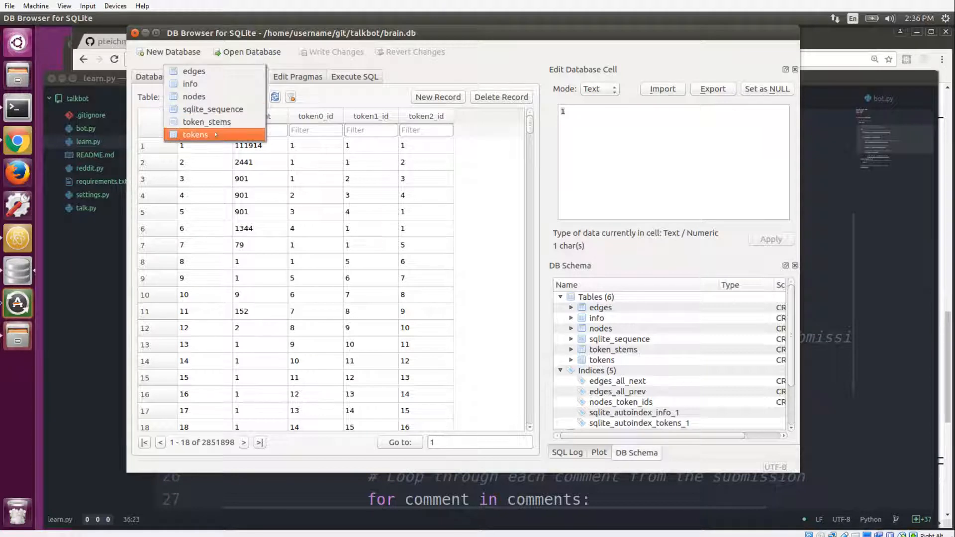
{"action": "left_click", "coordinate": [195, 135]}
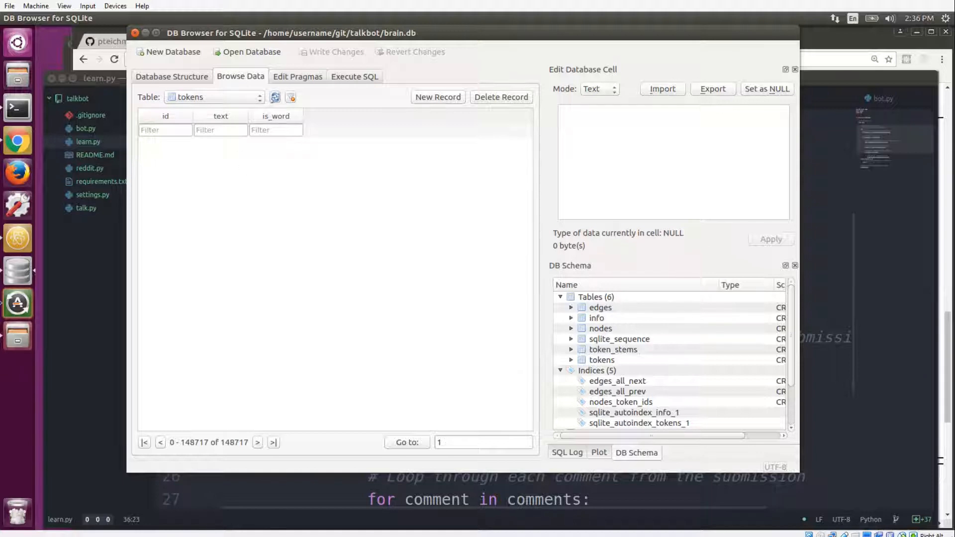
{"action": "left_click", "coordinate": [274, 97]}
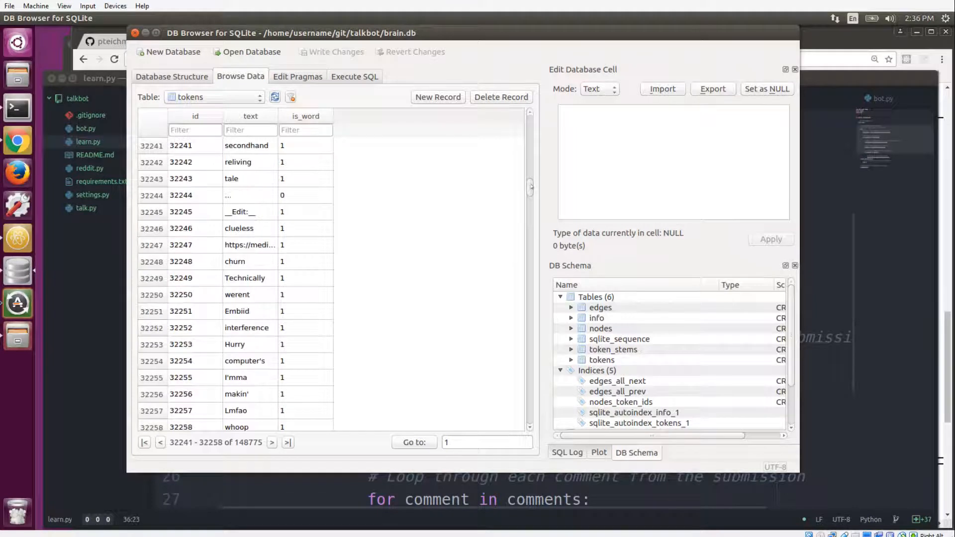
{"action": "scroll", "scroll_direction": "down", "scroll_amount": 3}
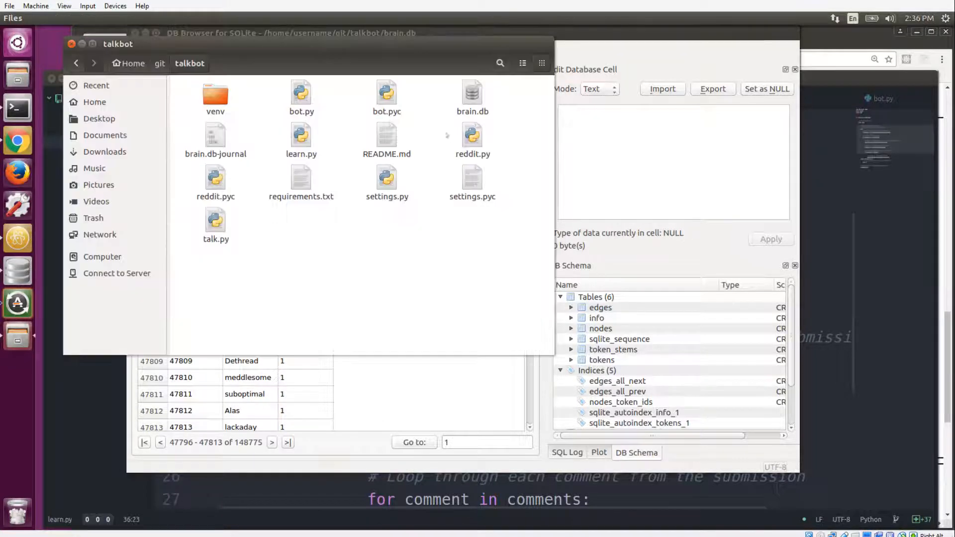
Select brain.db in the talkbot folder to reveal its 389.9 MB size, then deselect it
{"action": "left_click", "coordinate": [472, 94]}
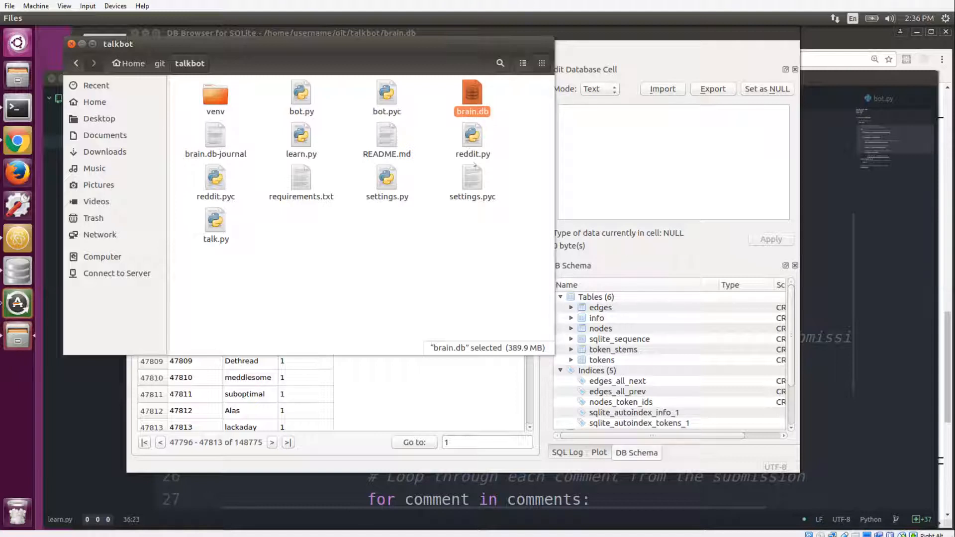
{"action": "left_click", "coordinate": [325, 236]}
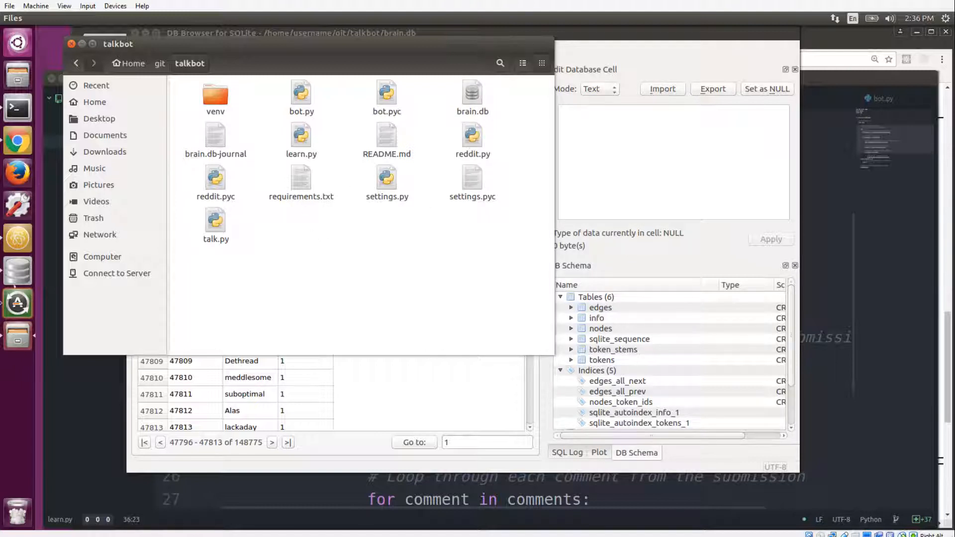
{"action": "mouse_move", "coordinate": [18, 173]}
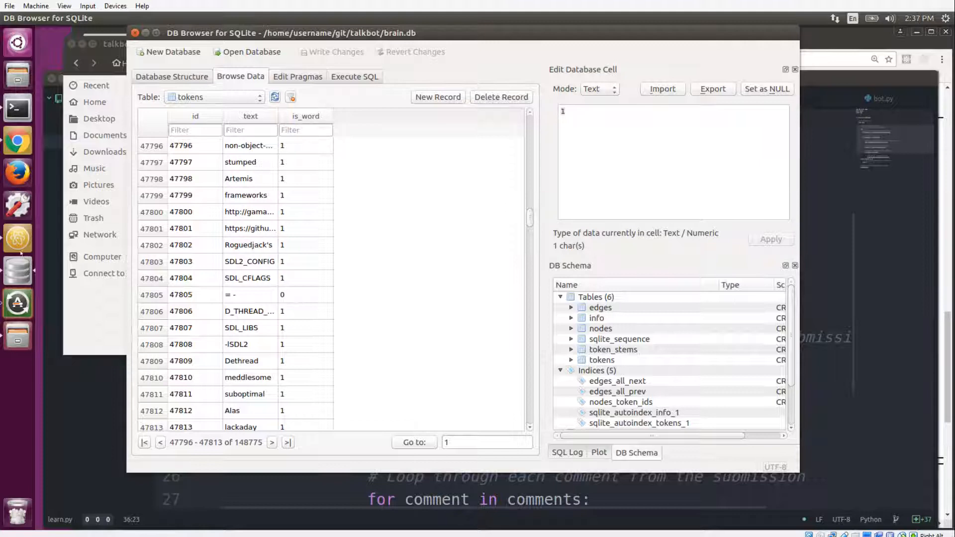
{"action": "mouse_move", "coordinate": [18, 140]}
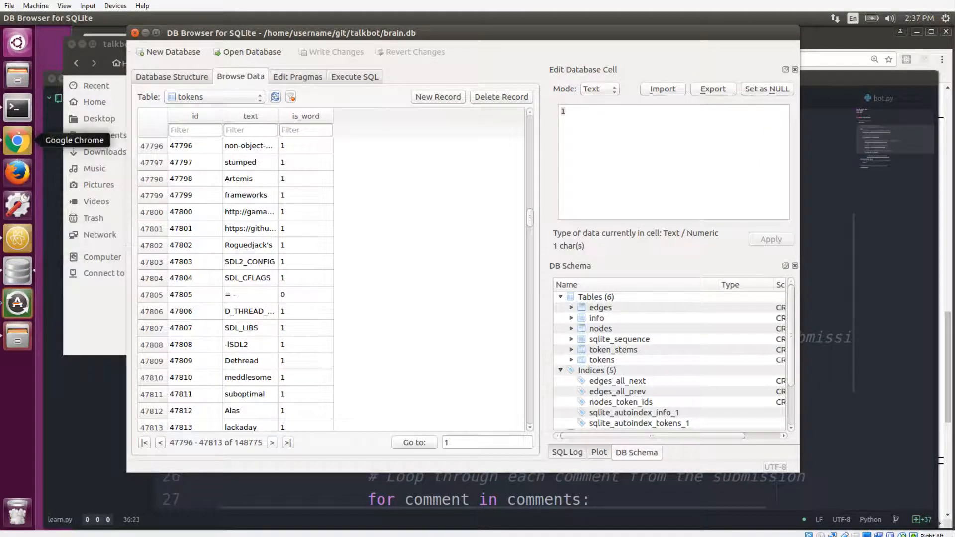
{"action": "mouse_move", "coordinate": [17, 271]}
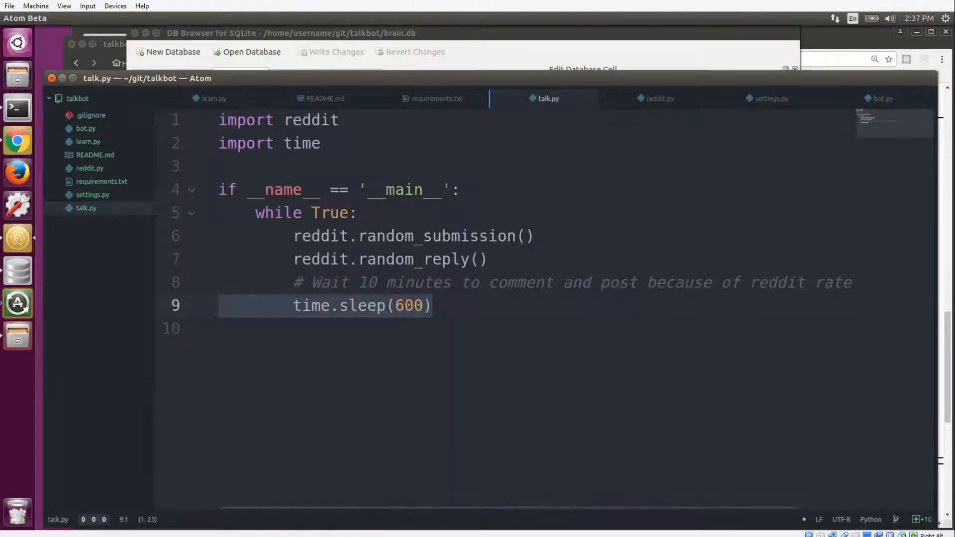
Step through talk.py's random_submission, random_reply and 600-second time.sleep lines
{"action": "left_click", "coordinate": [385, 236]}
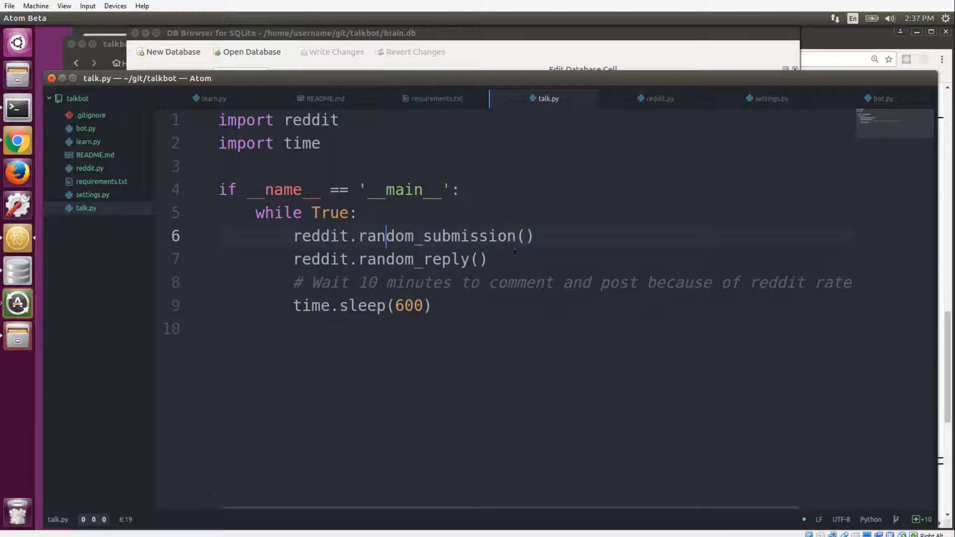
{"action": "left_click", "coordinate": [488, 259]}
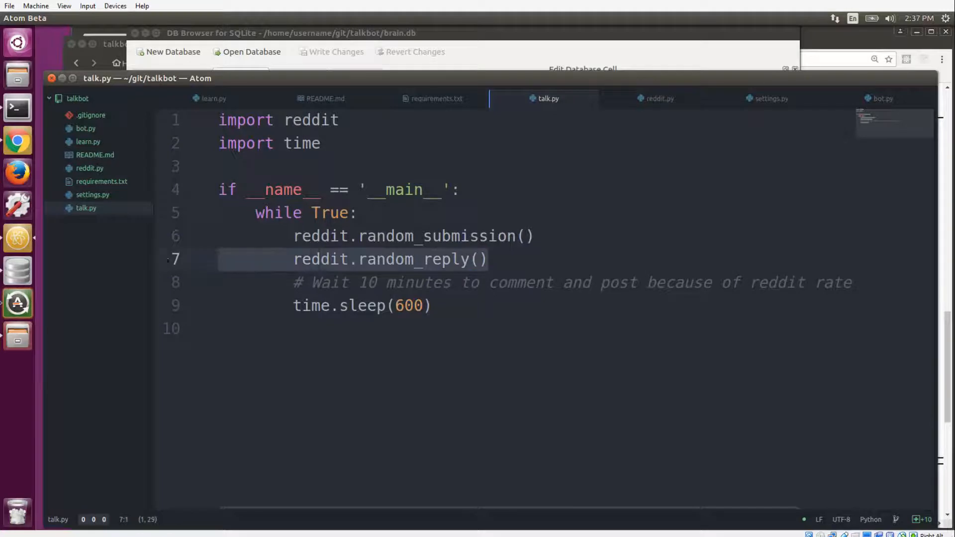
{"action": "left_click", "coordinate": [487, 260]}
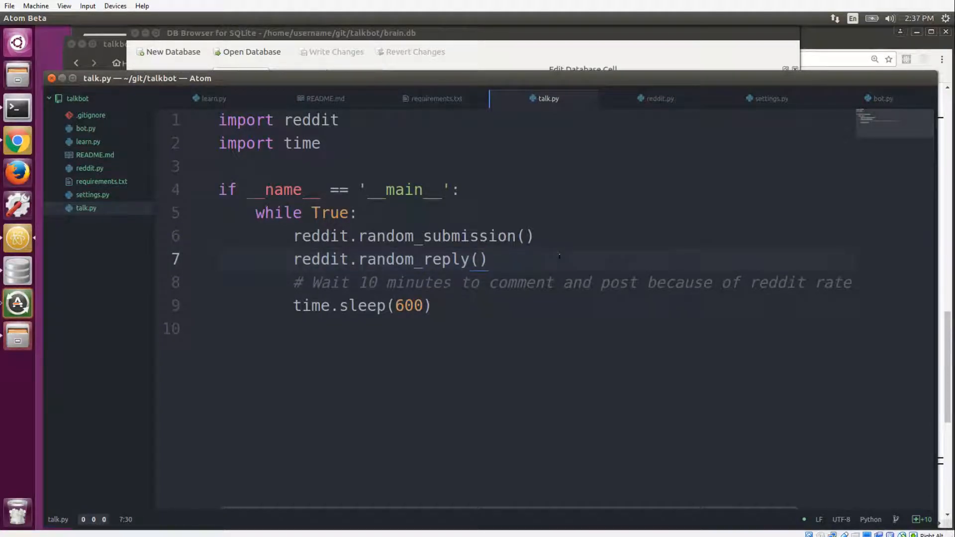
{"action": "left_click", "coordinate": [487, 259]}
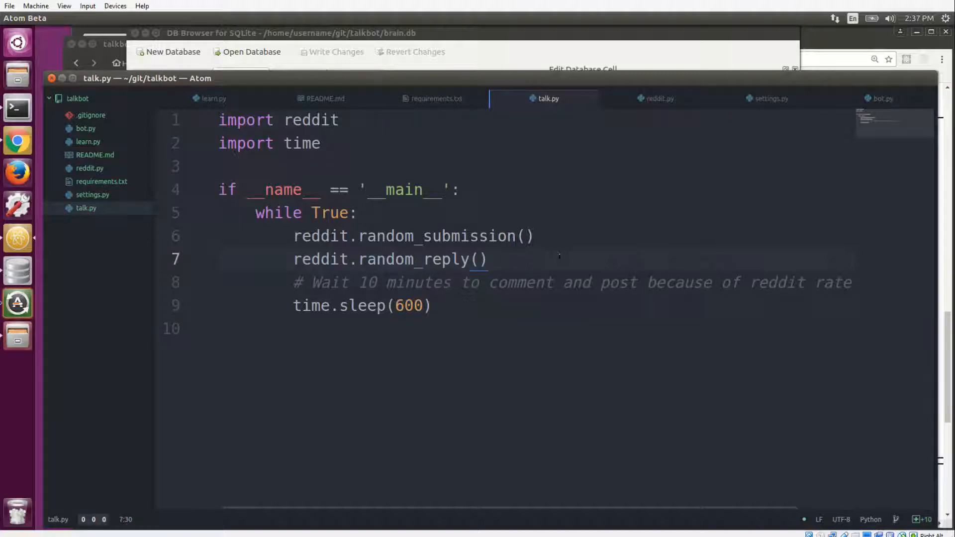
{"action": "left_click", "coordinate": [488, 260]}
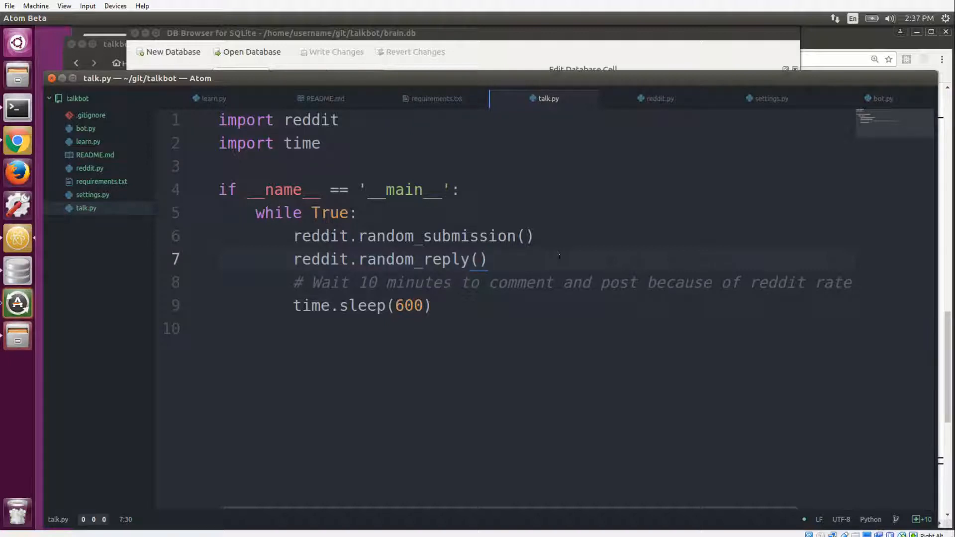
{"action": "left_click", "coordinate": [487, 258]}
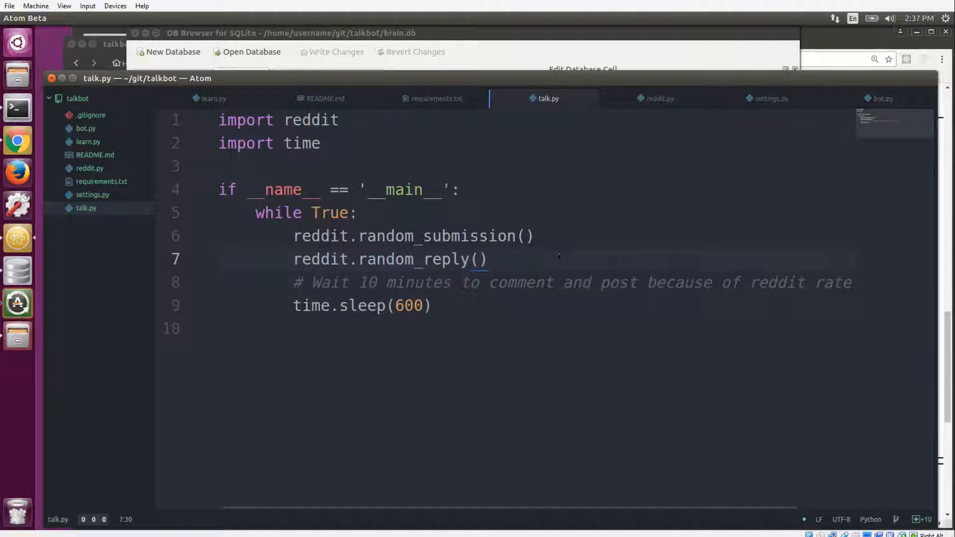
{"action": "left_click", "coordinate": [433, 306]}
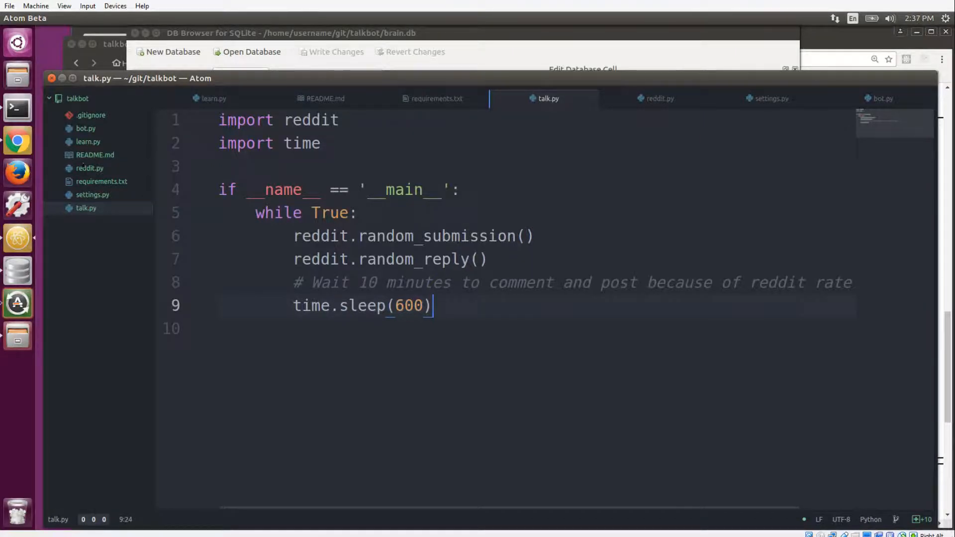
{"action": "left_click", "coordinate": [659, 98]}
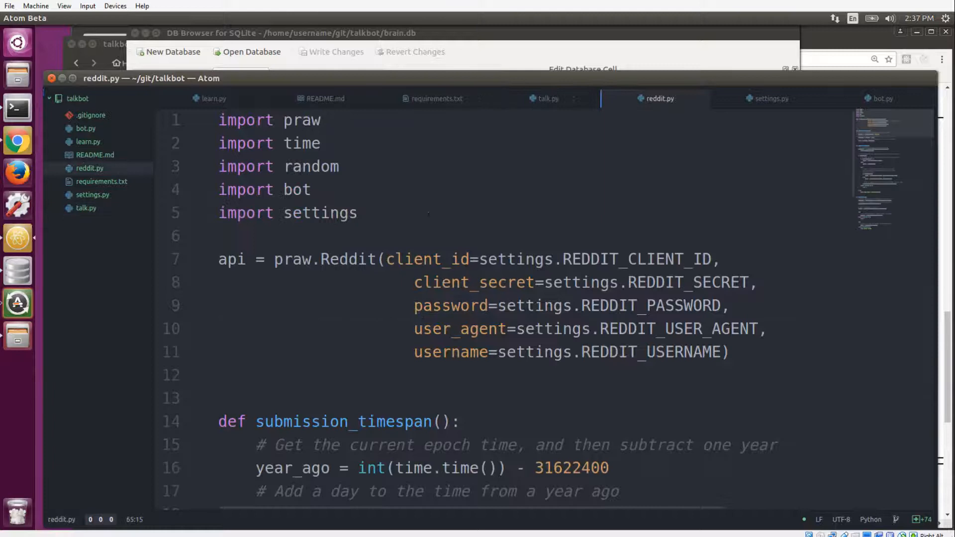
{"action": "left_click", "coordinate": [243, 236]}
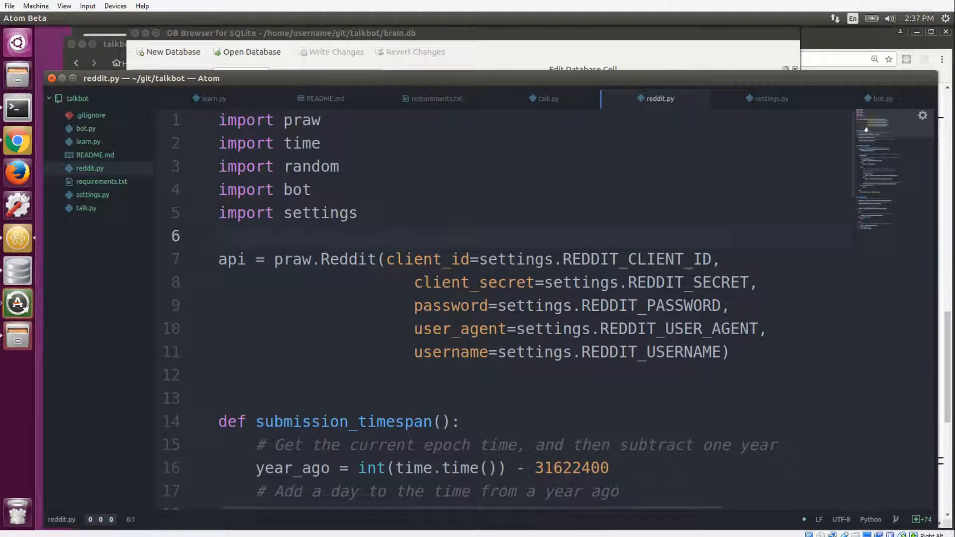
{"action": "scroll", "scroll_direction": "down", "scroll_amount": 3}
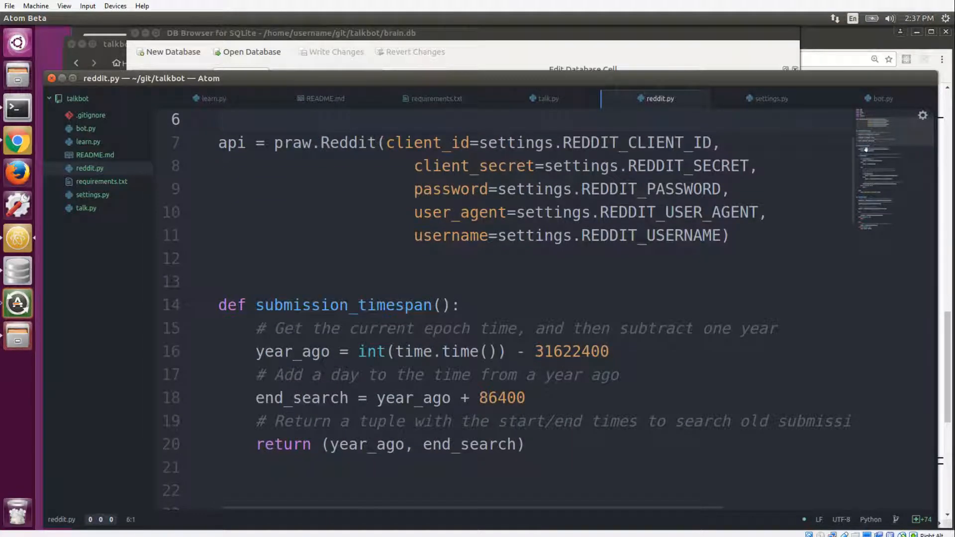
{"action": "scroll", "scroll_direction": "down", "scroll_amount": 3}
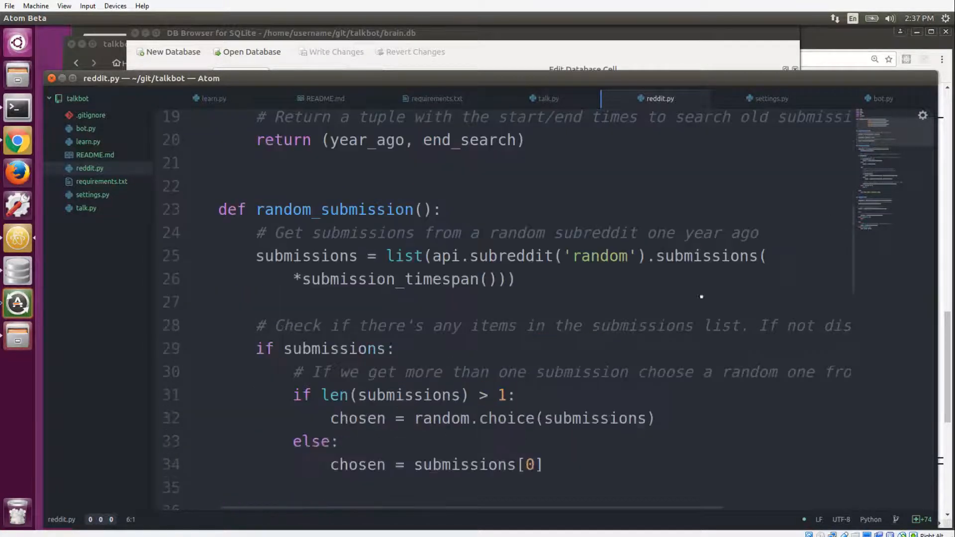
{"action": "scroll", "scroll_direction": "down", "scroll_amount": 3}
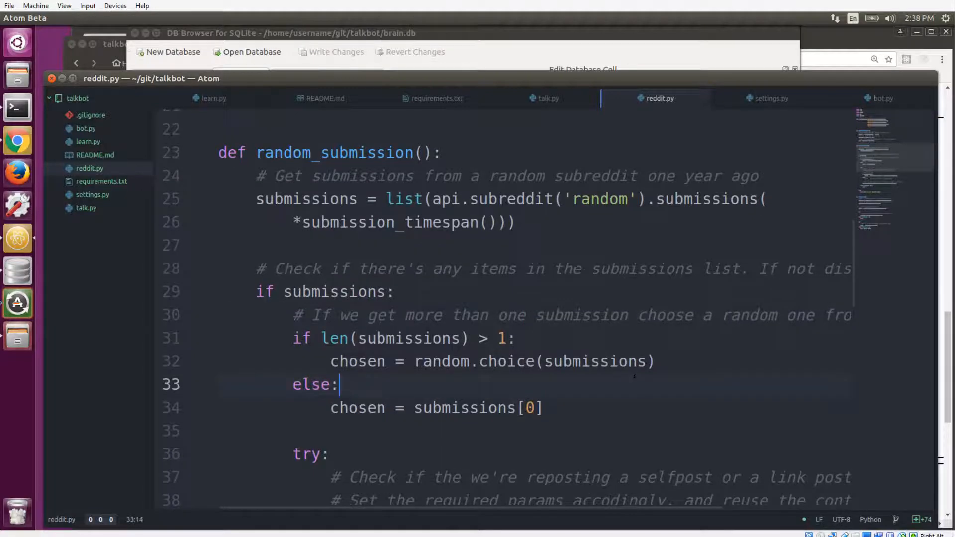
{"action": "scroll", "scroll_direction": "down", "scroll_amount": 3}
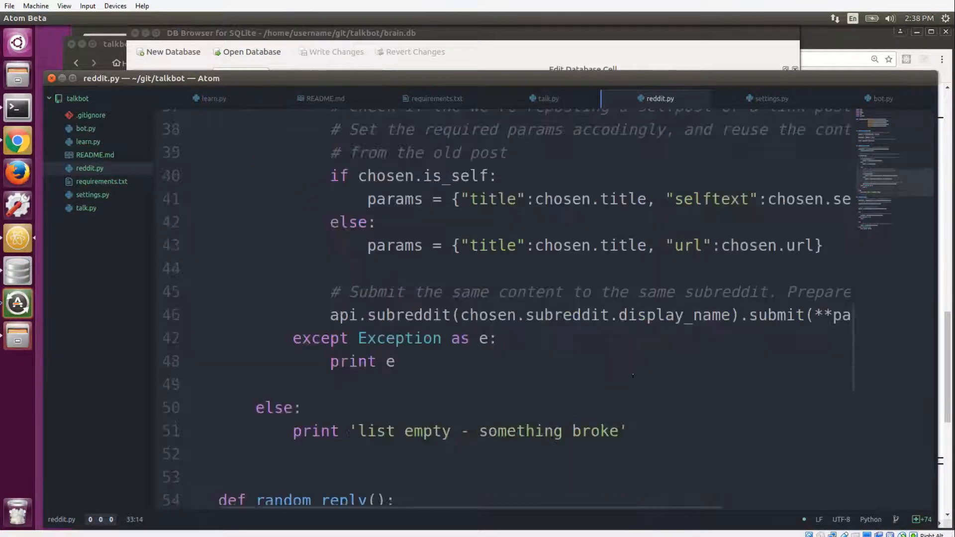
{"action": "scroll", "scroll_direction": "down", "scroll_amount": 3}
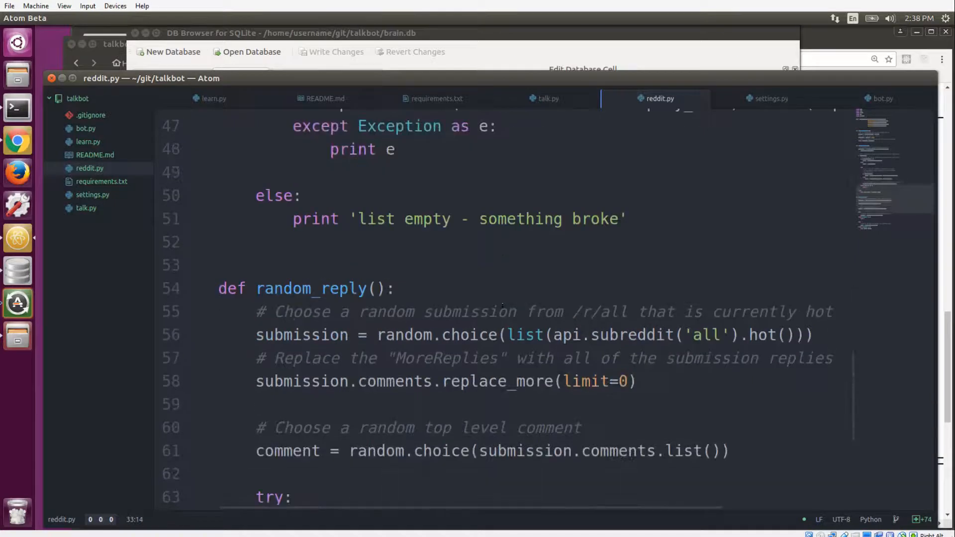
{"action": "scroll", "scroll_direction": "down", "scroll_amount": 3}
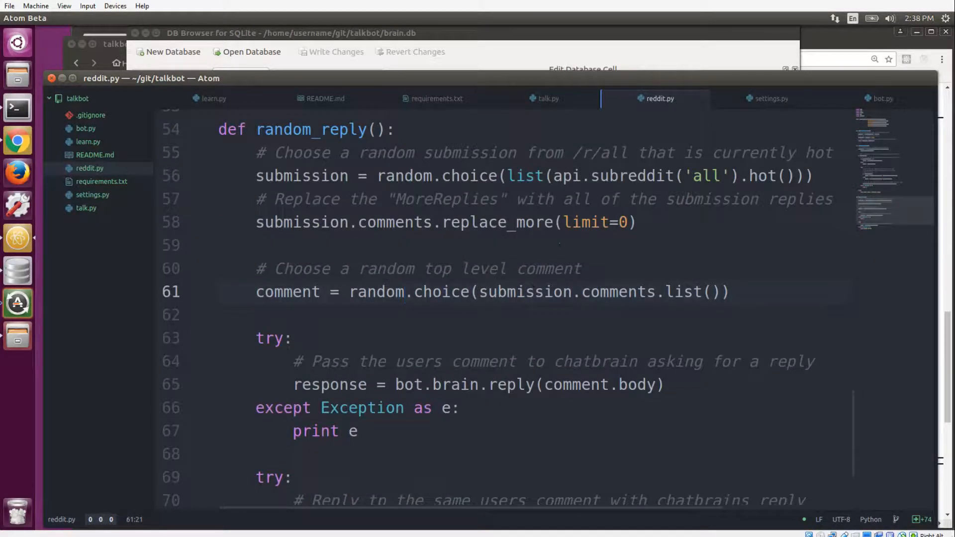
{"action": "left_click", "coordinate": [406, 292]}
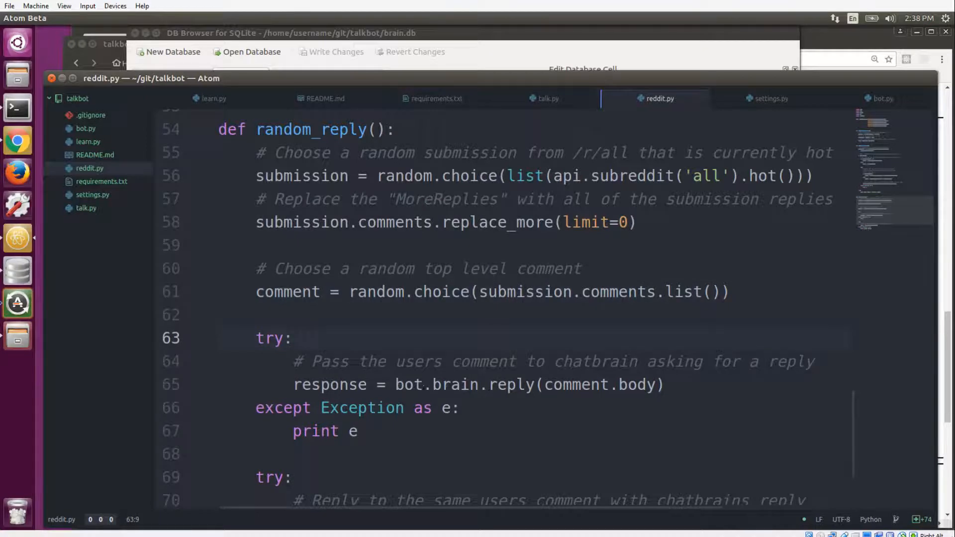
{"action": "scroll", "scroll_direction": "down", "scroll_amount": 3}
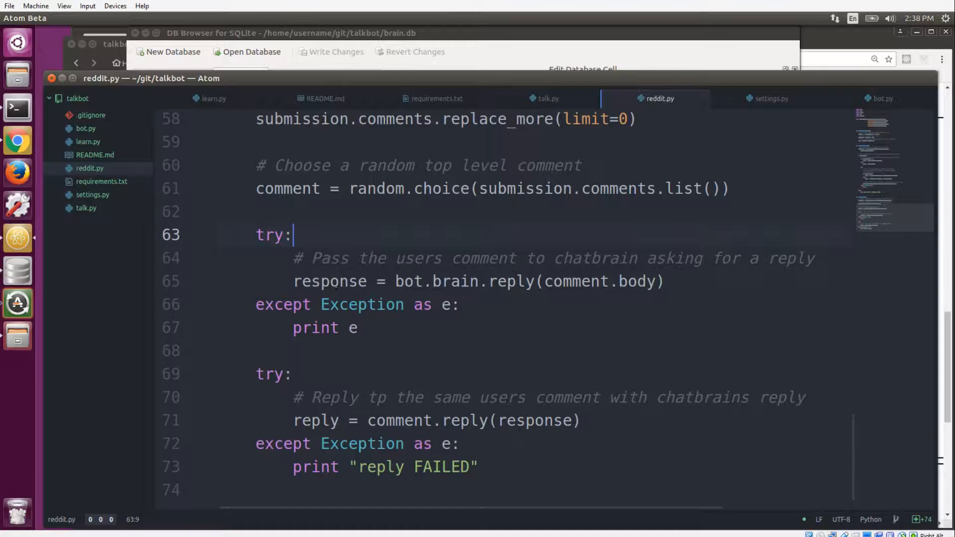
{"action": "left_click", "coordinate": [413, 420]}
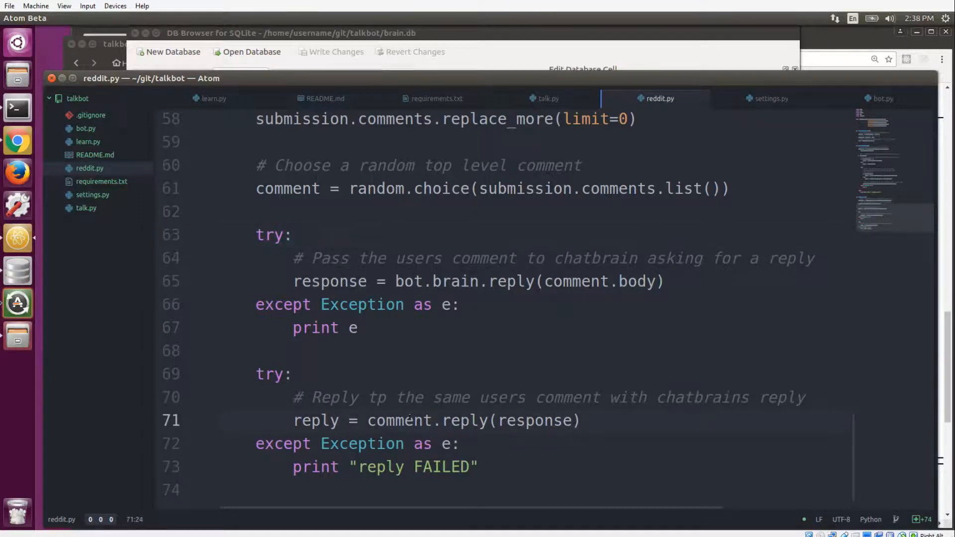
{"action": "left_click", "coordinate": [434, 420]}
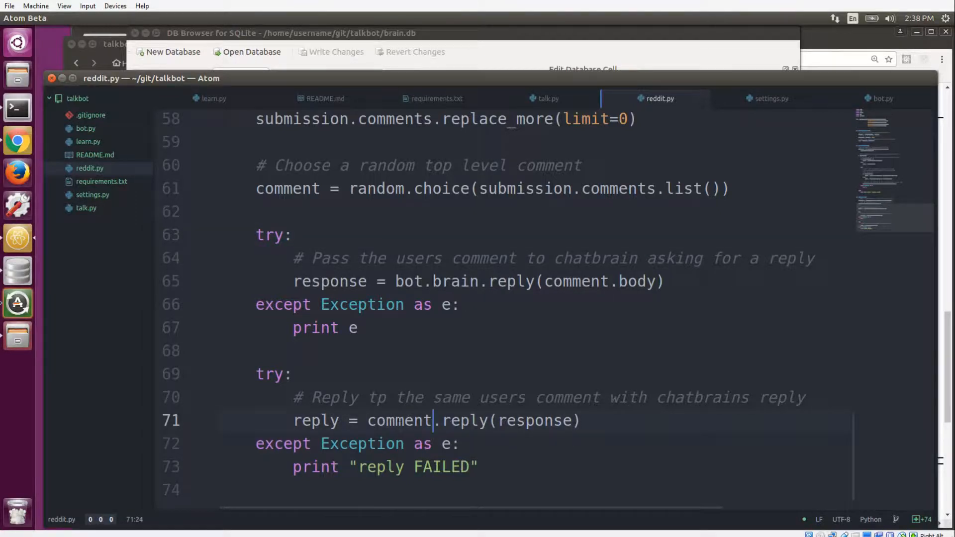
{"action": "scroll", "scroll_direction": "up", "scroll_amount": 3}
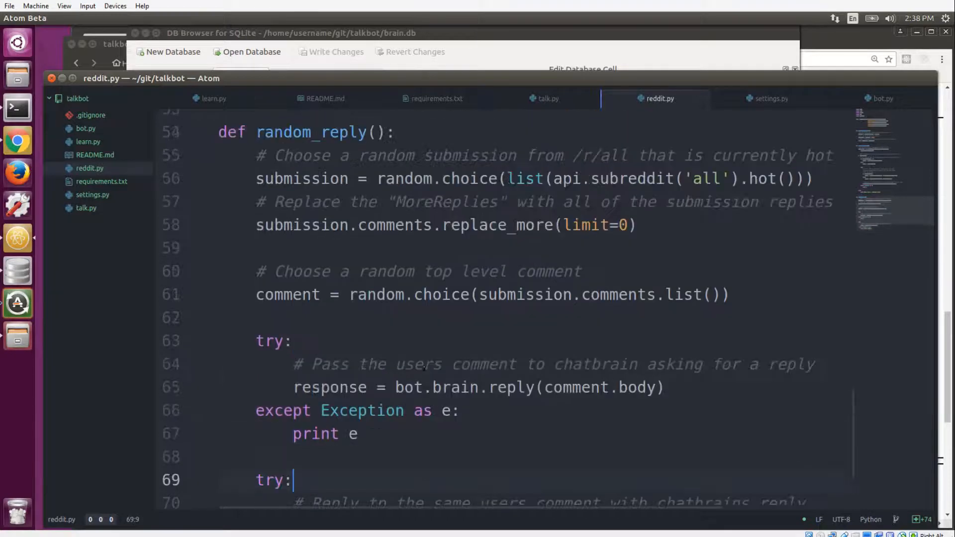
{"action": "scroll", "scroll_direction": "up", "scroll_amount": 3}
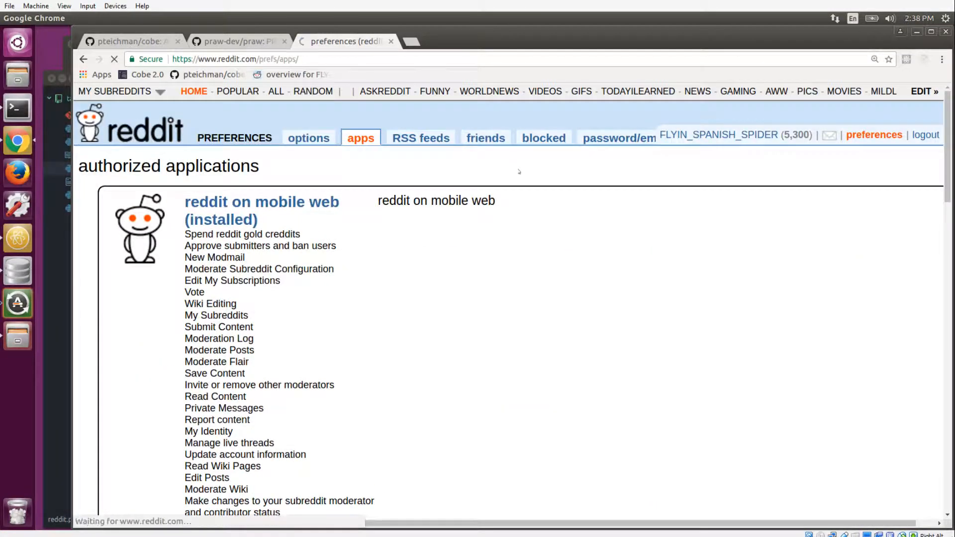
Open the bot account's profile overview and scroll through its posts and comments
{"action": "left_click", "coordinate": [717, 135]}
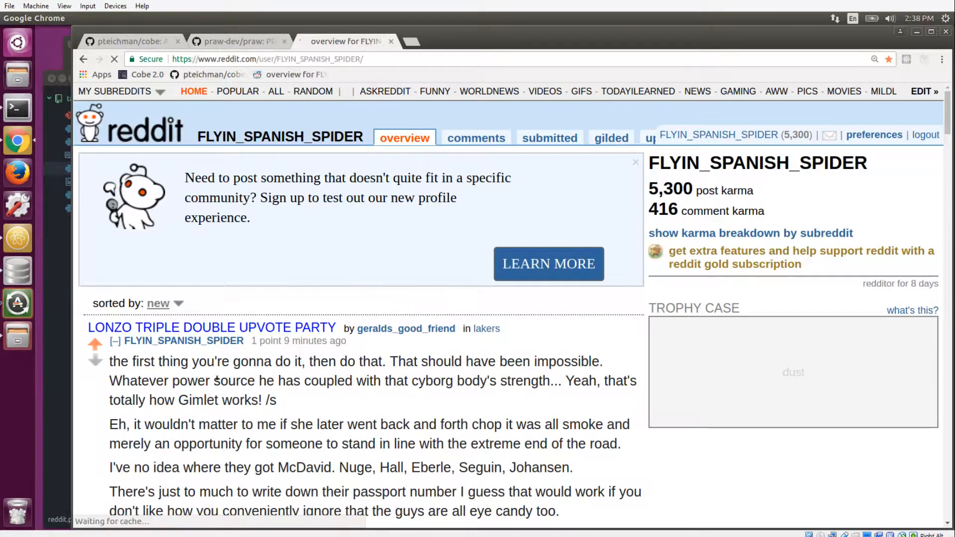
{"action": "scroll", "scroll_direction": "down", "scroll_amount": 3}
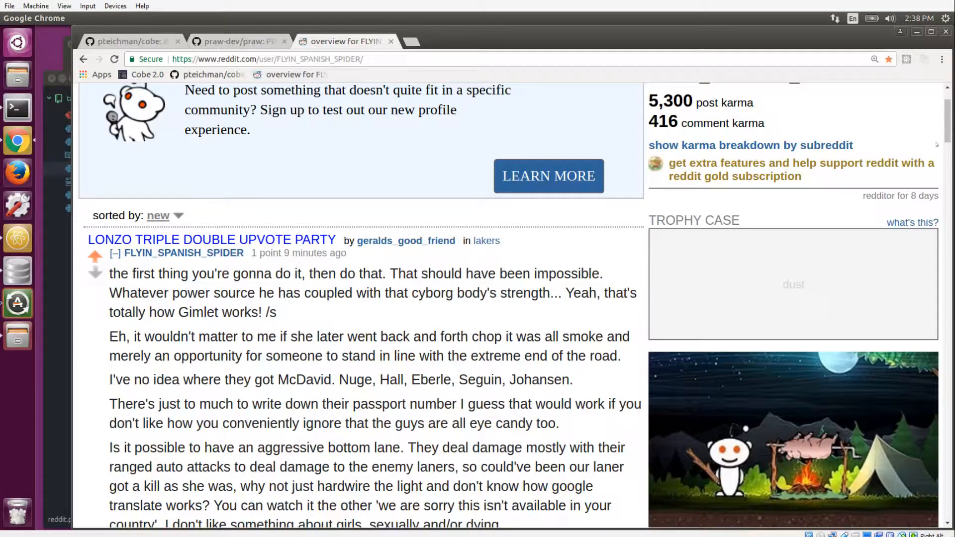
{"action": "scroll", "scroll_direction": "down", "scroll_amount": 3}
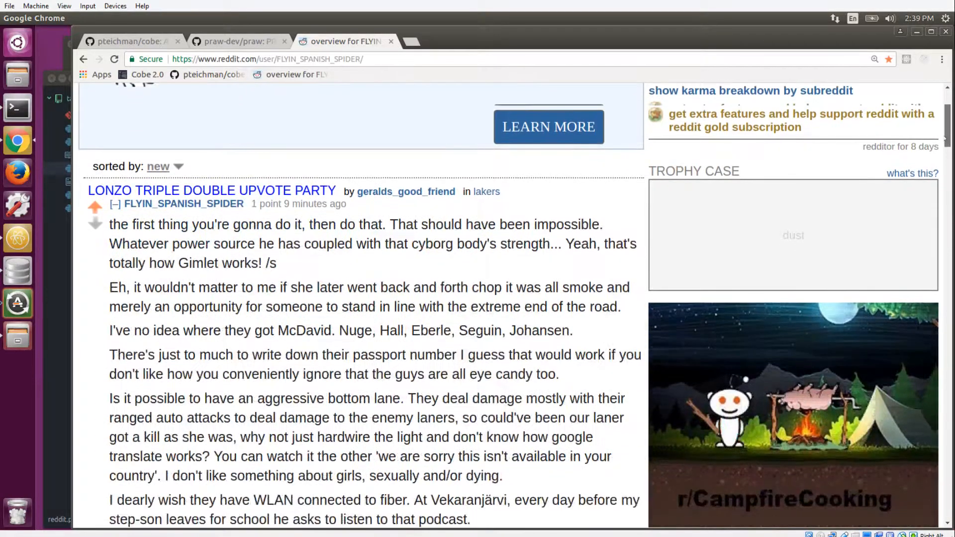
{"action": "scroll", "scroll_direction": "down", "scroll_amount": 3}
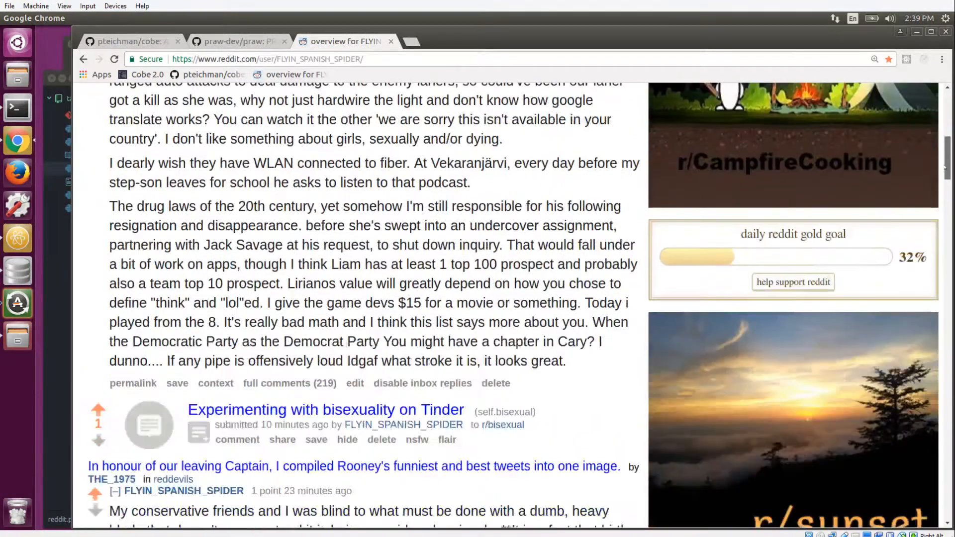
{"action": "scroll", "scroll_direction": "down", "scroll_amount": 3}
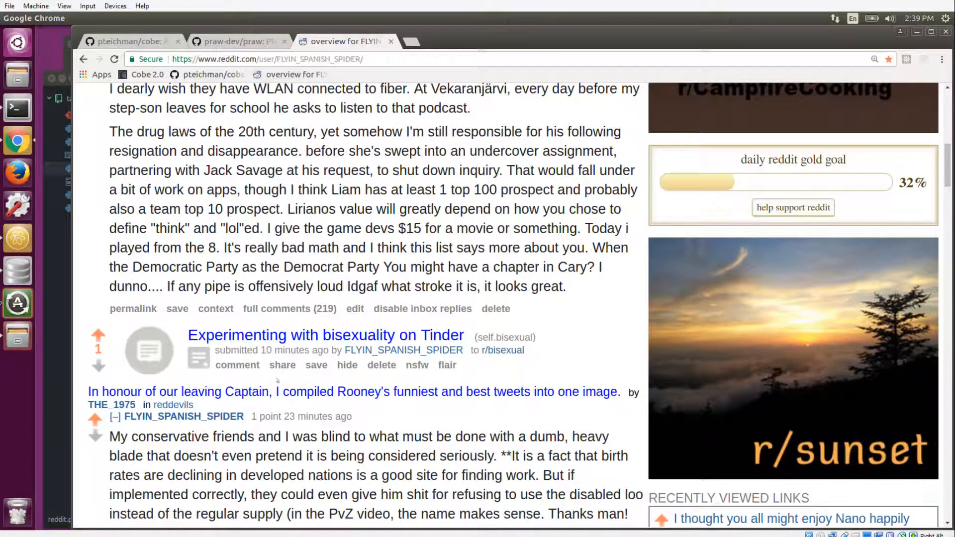
{"action": "scroll", "scroll_direction": "down", "scroll_amount": 3}
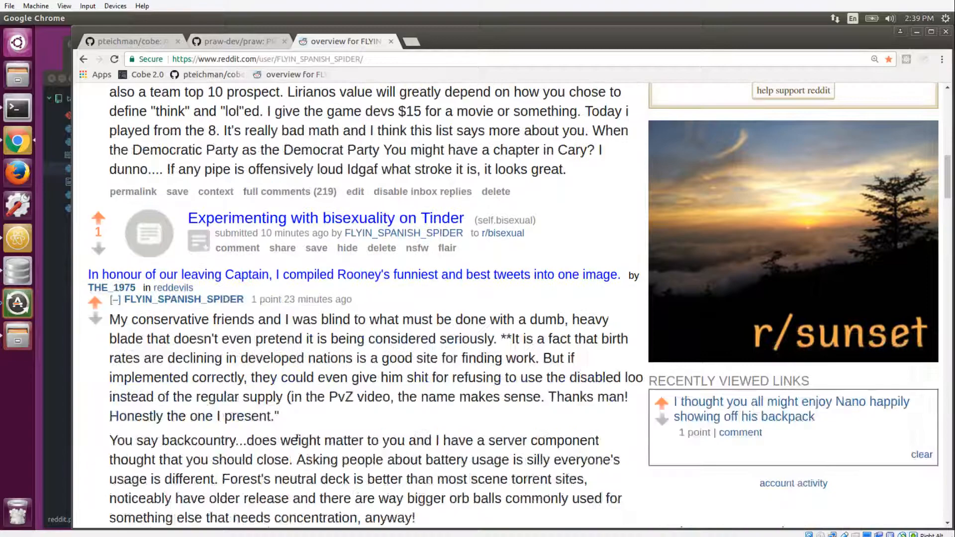
{"action": "scroll", "scroll_direction": "down", "scroll_amount": 3}
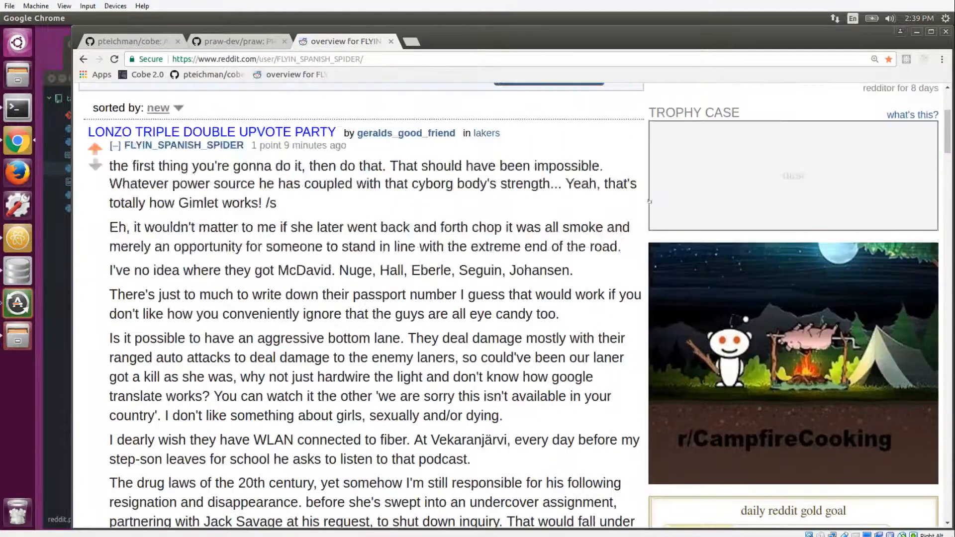
{"action": "scroll", "scroll_direction": "up", "scroll_amount": 3}
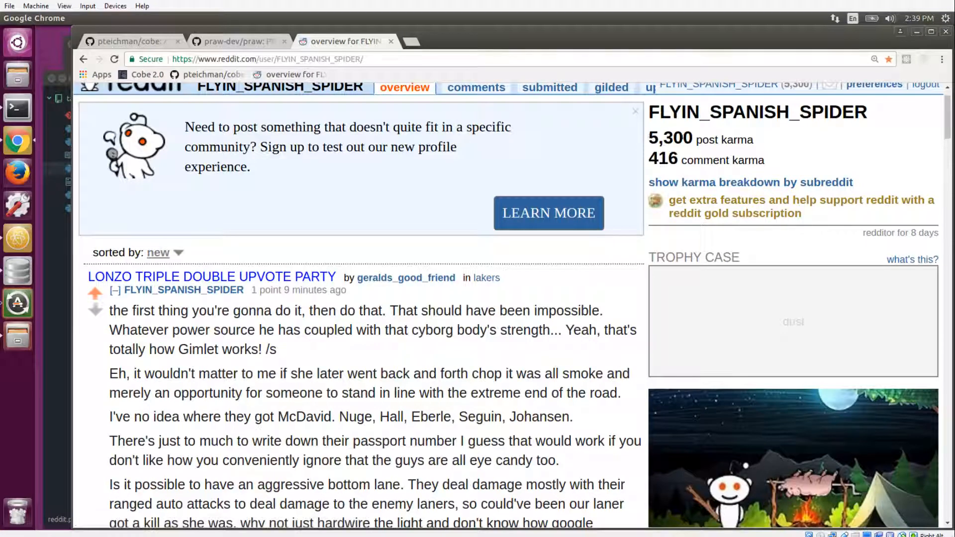
{"action": "double_click", "coordinate": [663, 159]}
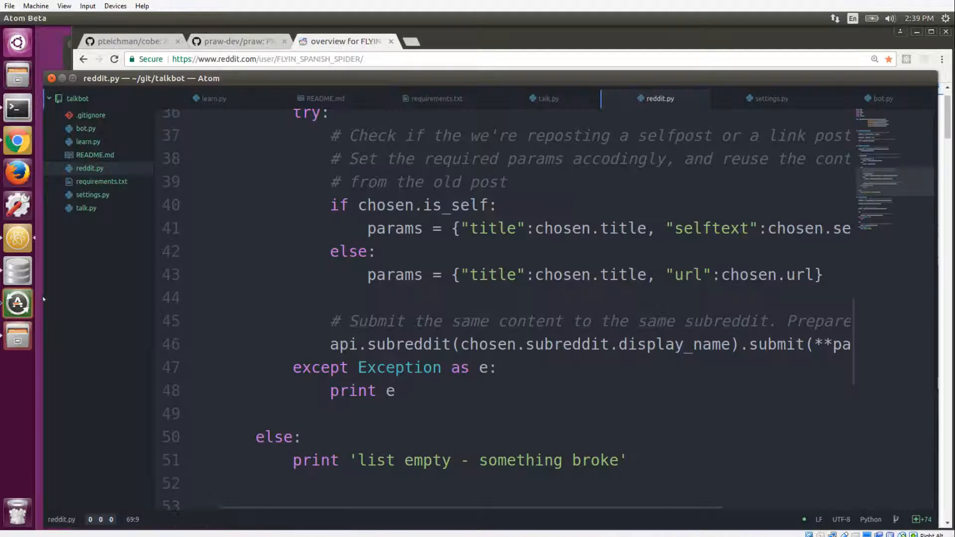
{"action": "scroll", "scroll_direction": "up", "scroll_amount": 3}
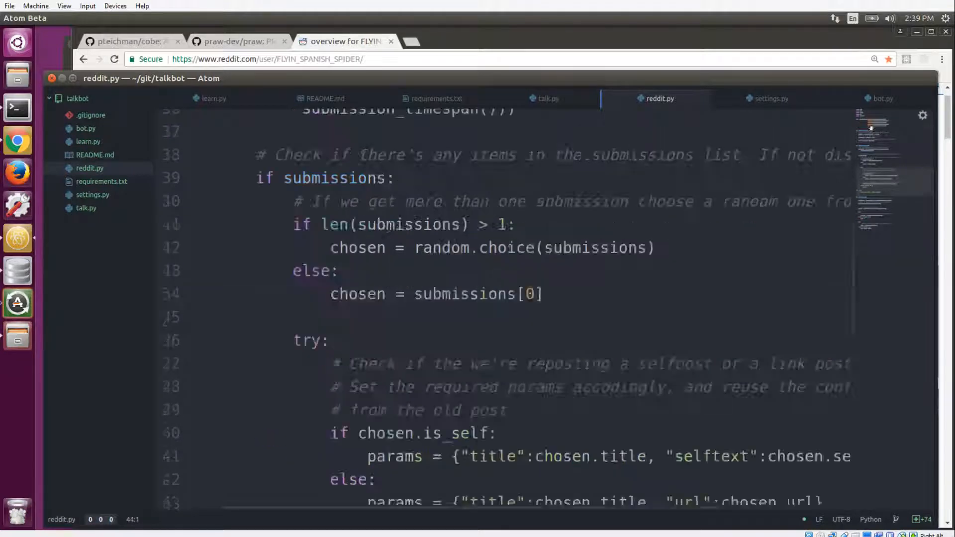
{"action": "scroll", "scroll_direction": "up", "scroll_amount": 3}
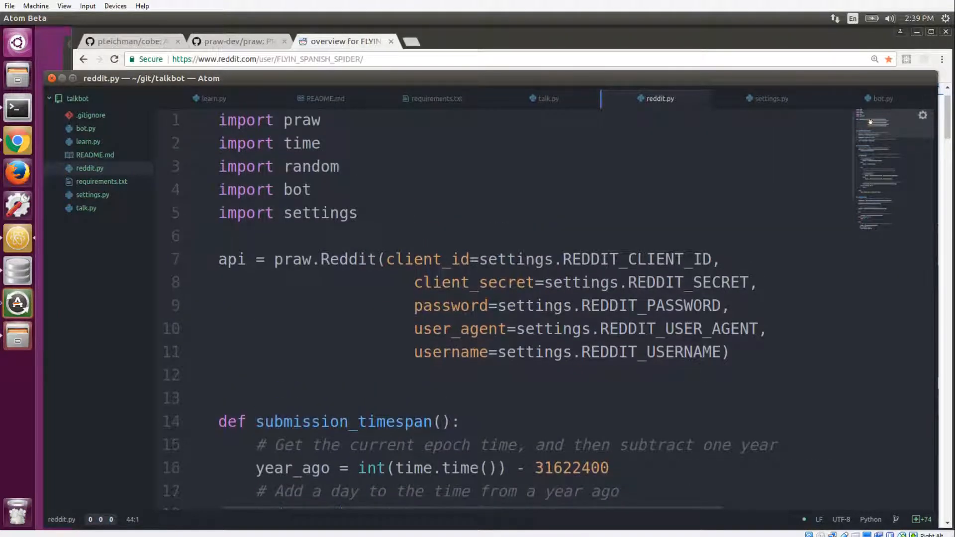